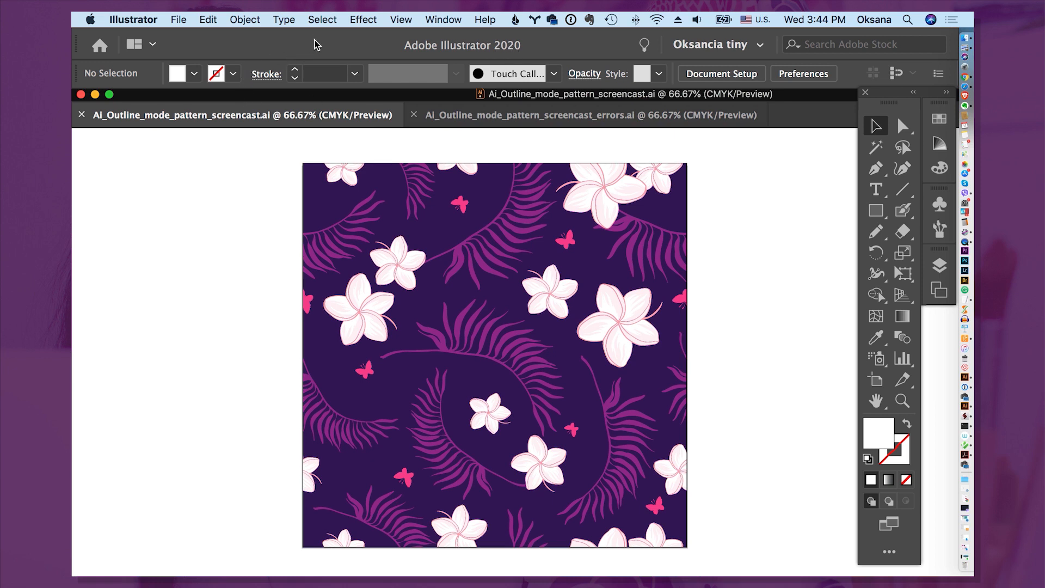
pyautogui.moveTo(526, 300)
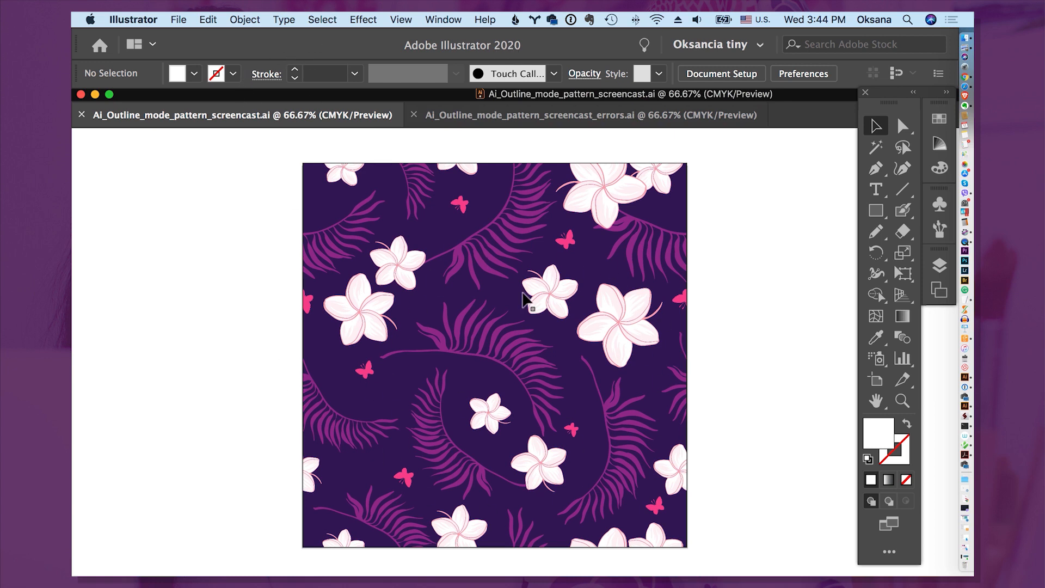
pyautogui.moveTo(389, 428)
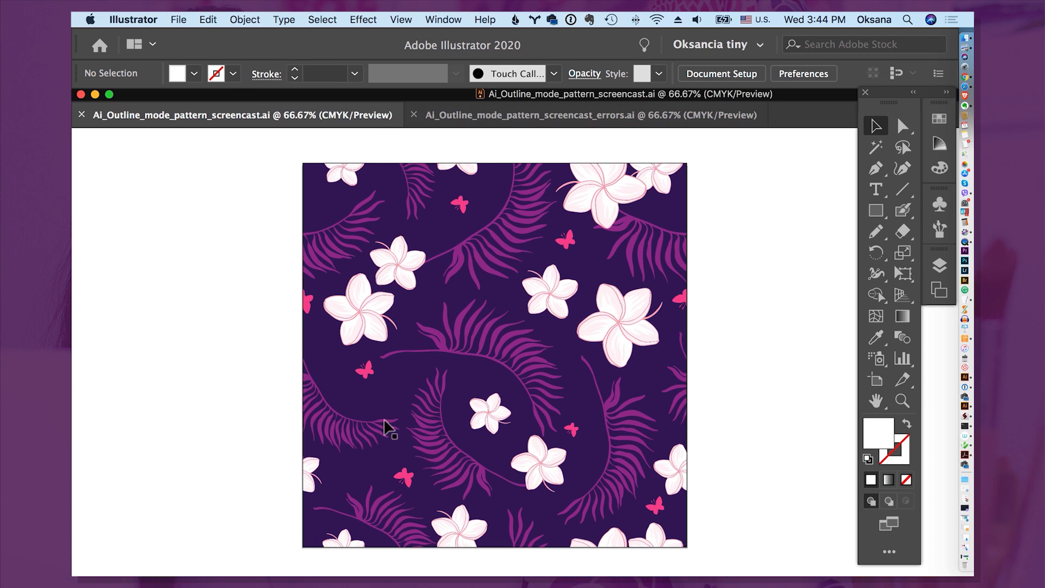
pyautogui.moveTo(420, 140)
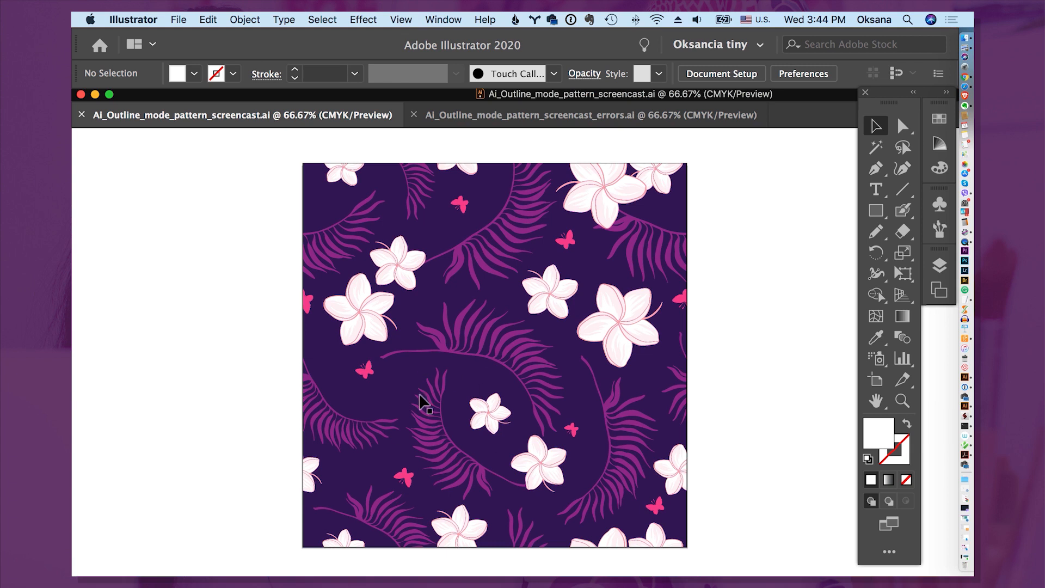
pyautogui.moveTo(298, 292)
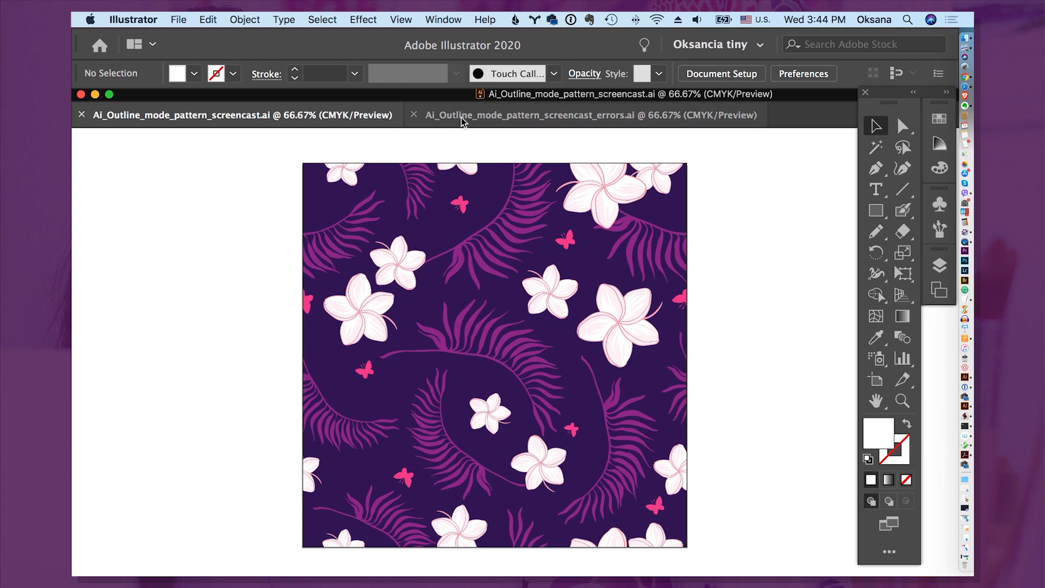
# - Flip between the original pattern and its errors version, landing on the errors document
pyautogui.click(587, 114)
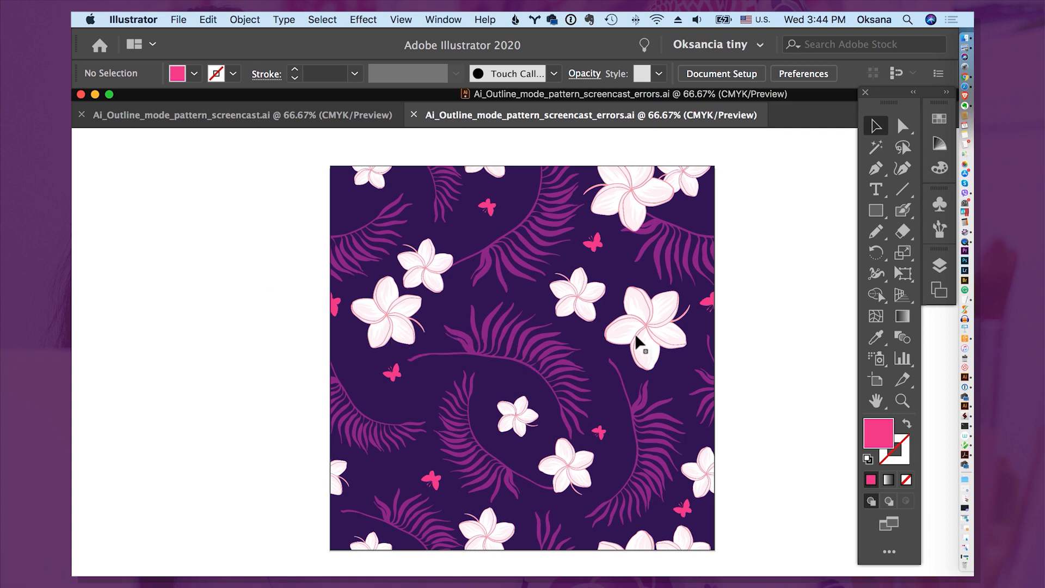
pyautogui.moveTo(546, 334)
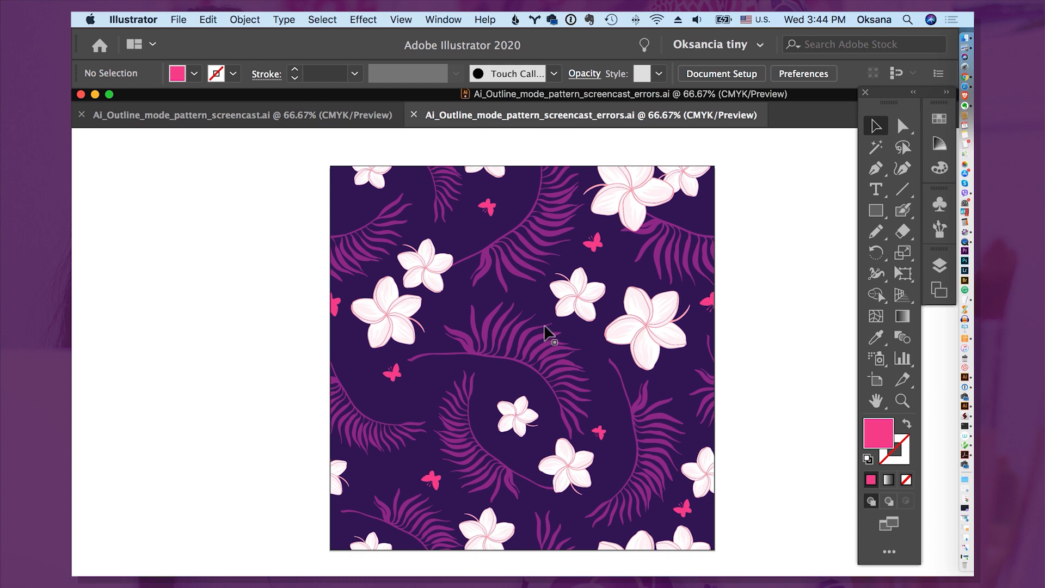
pyautogui.moveTo(532, 318)
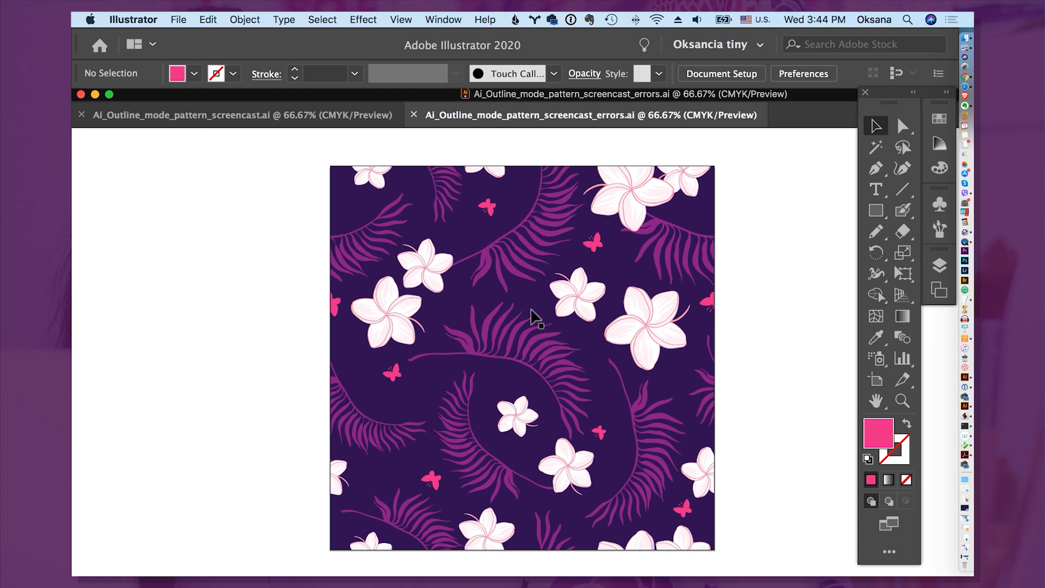
pyautogui.click(183, 114)
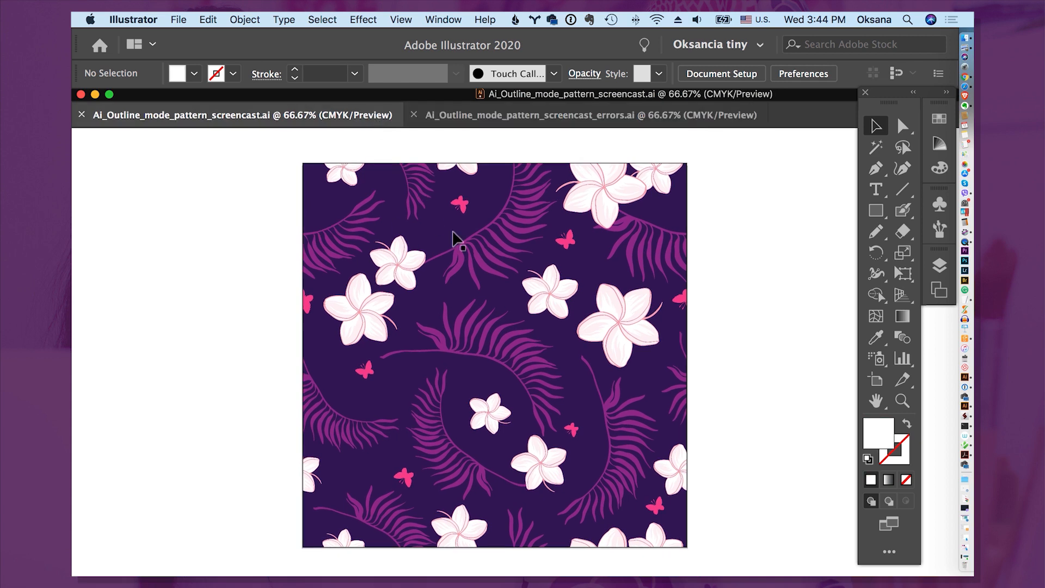
pyautogui.click(589, 114)
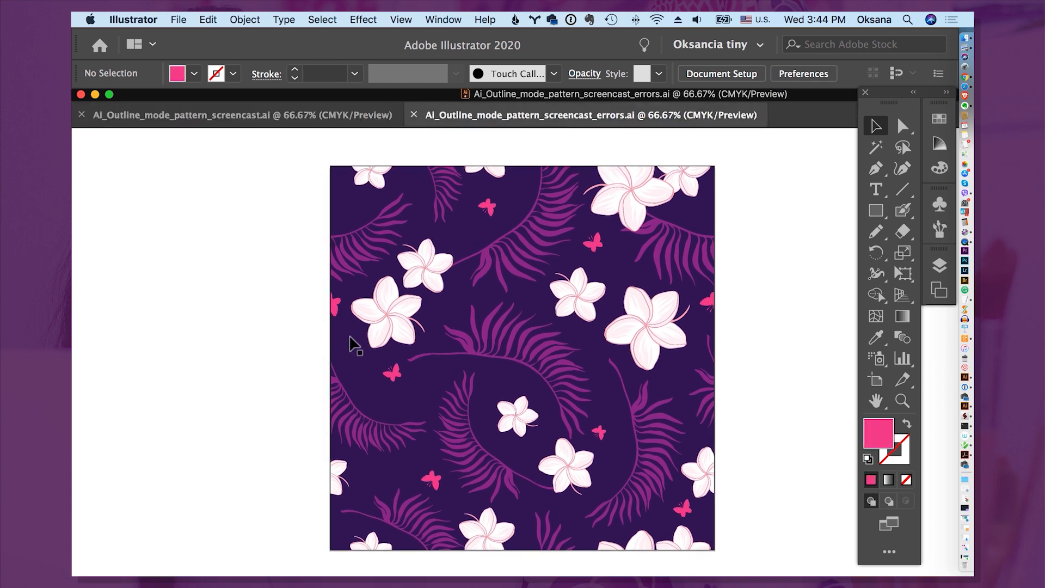
pyautogui.moveTo(555, 304)
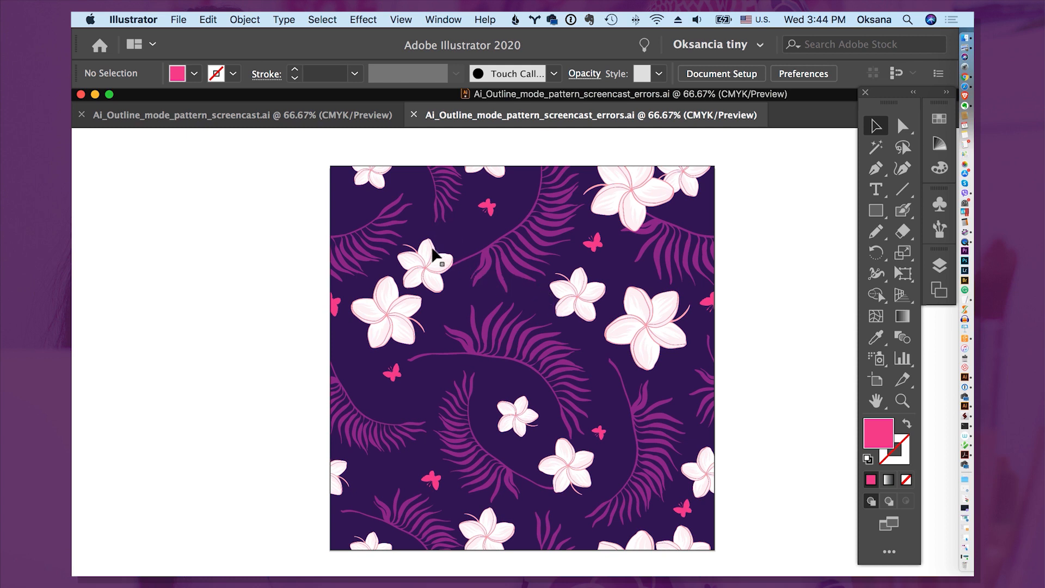
# - Switch the errors pattern to Outline view to expose stray shapes outside the artboard
pyautogui.click(401, 19)
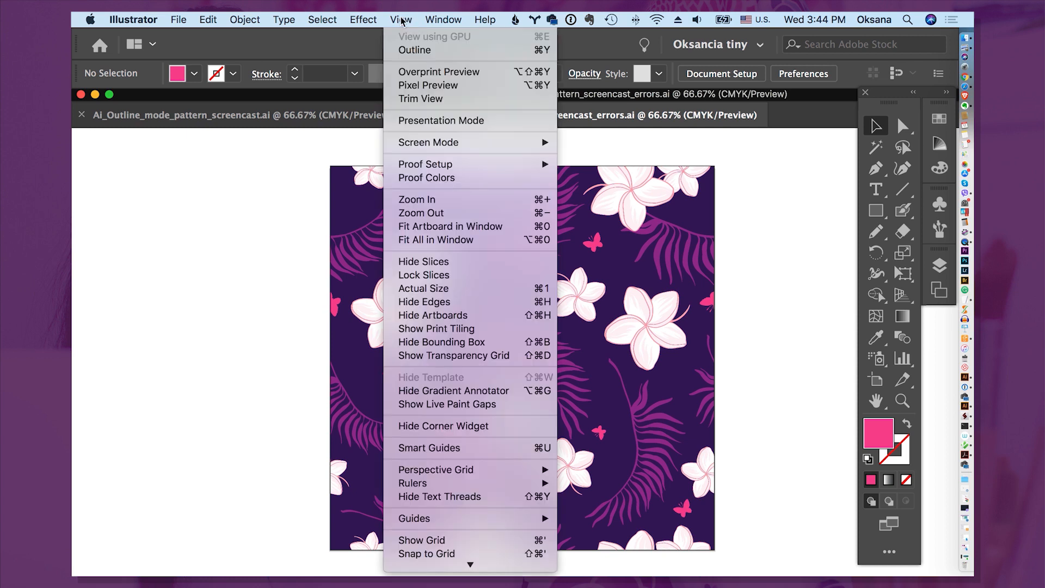
pyautogui.moveTo(415, 50)
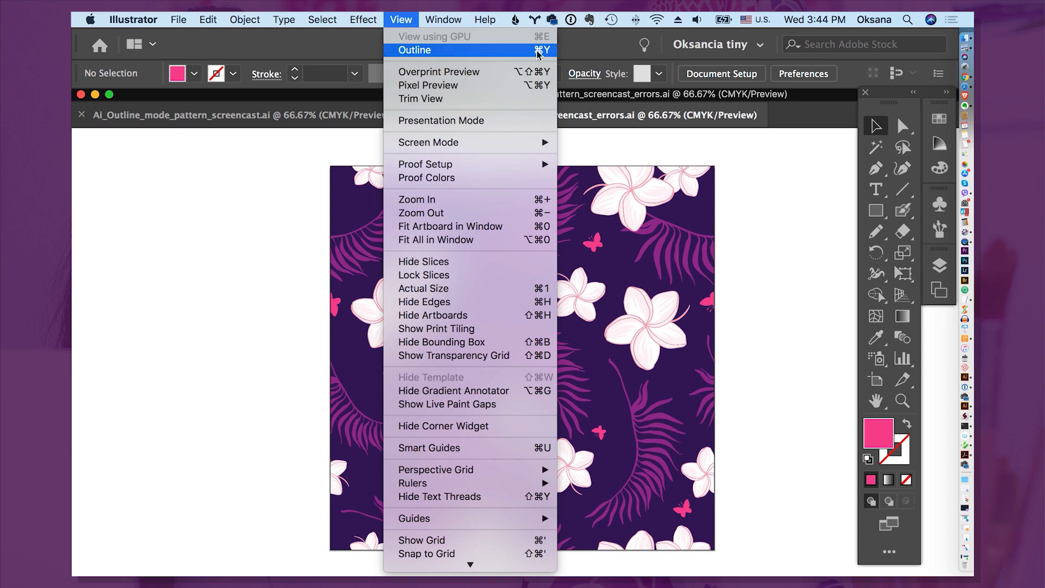
pyautogui.moveTo(431, 54)
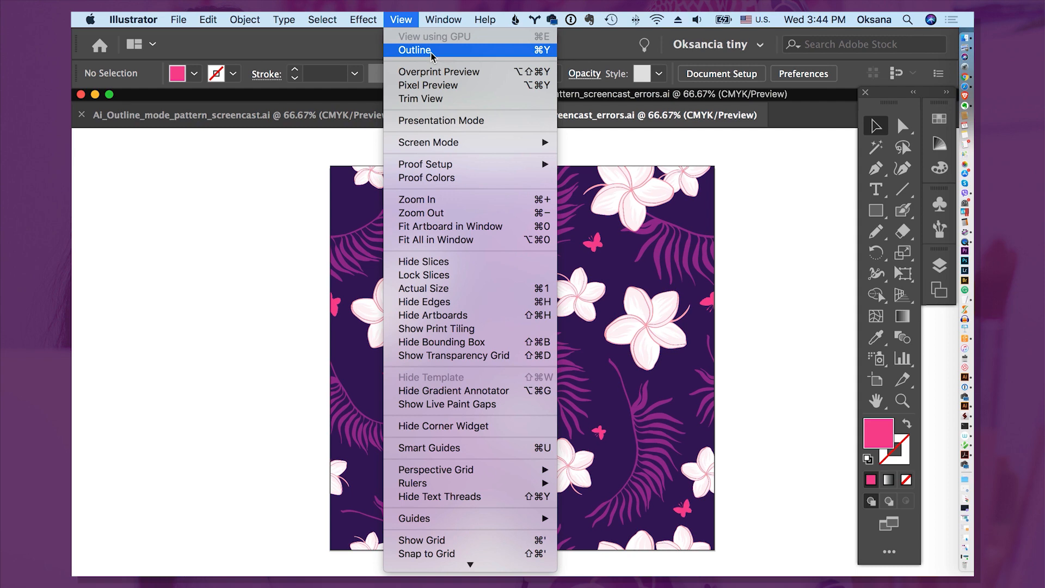
pyautogui.click(415, 50)
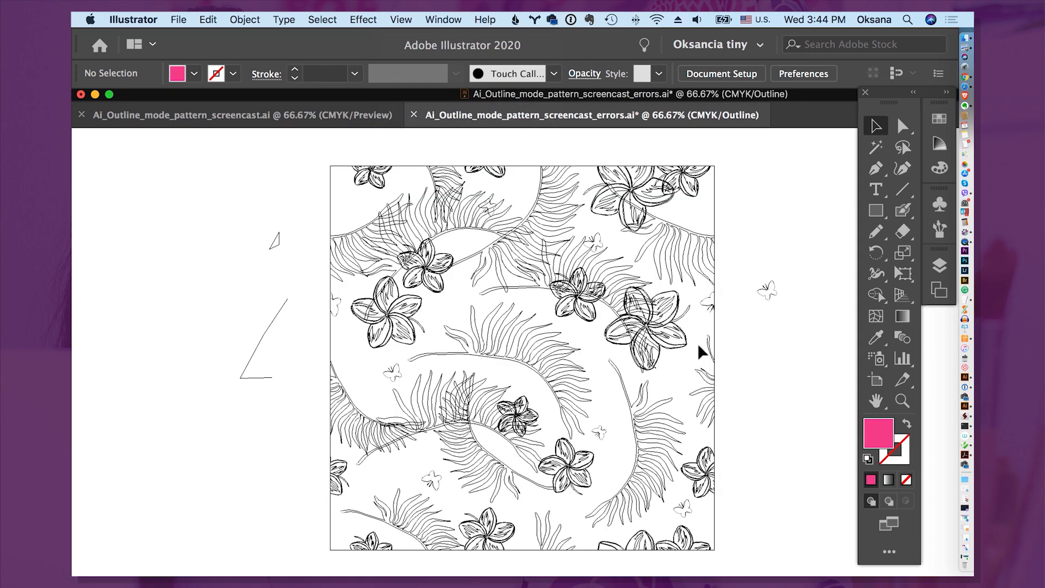
pyautogui.moveTo(657, 254)
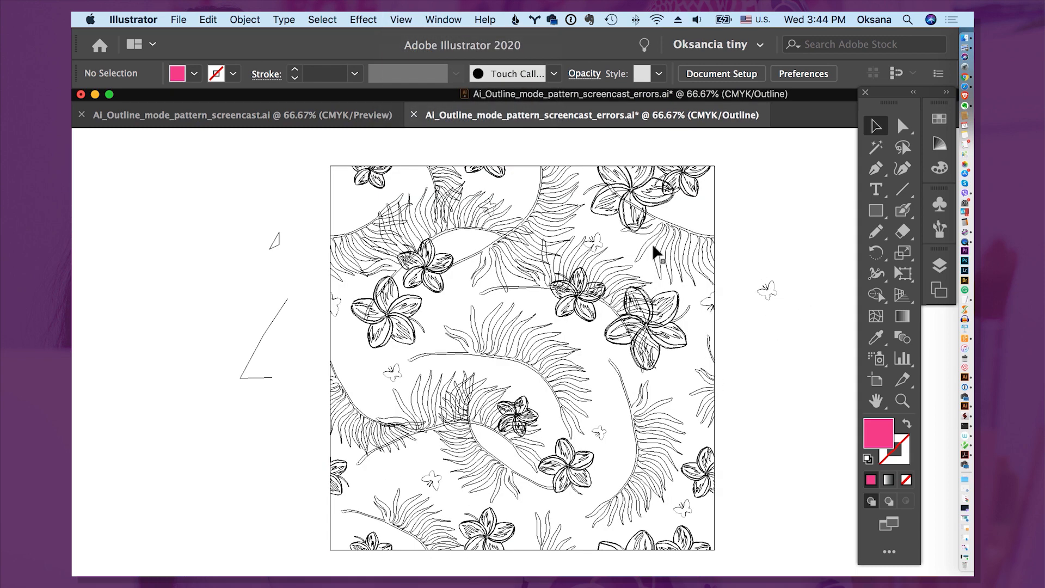
pyautogui.moveTo(773, 311)
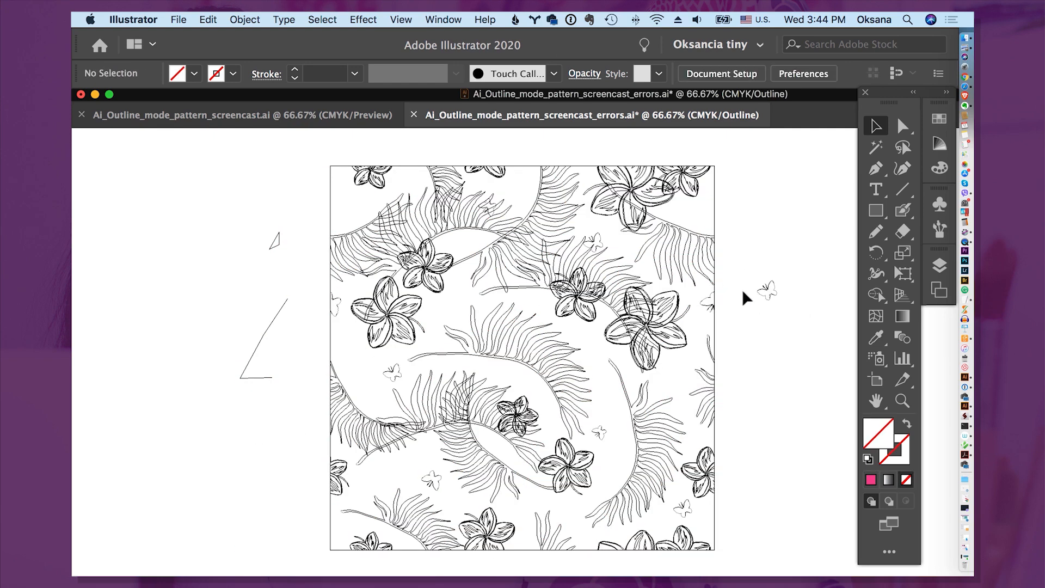
pyautogui.moveTo(232, 258)
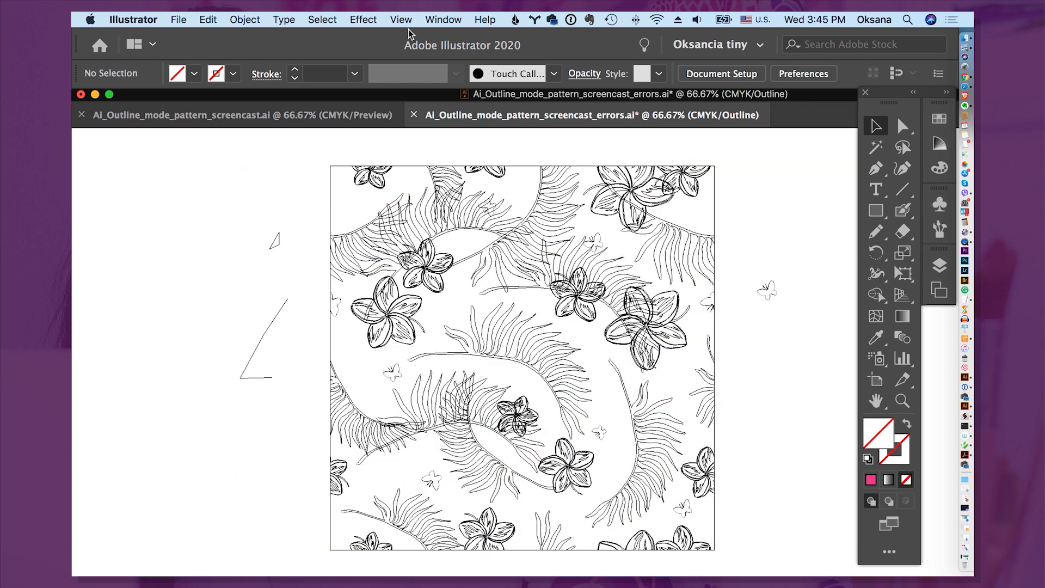
pyautogui.click(400, 19)
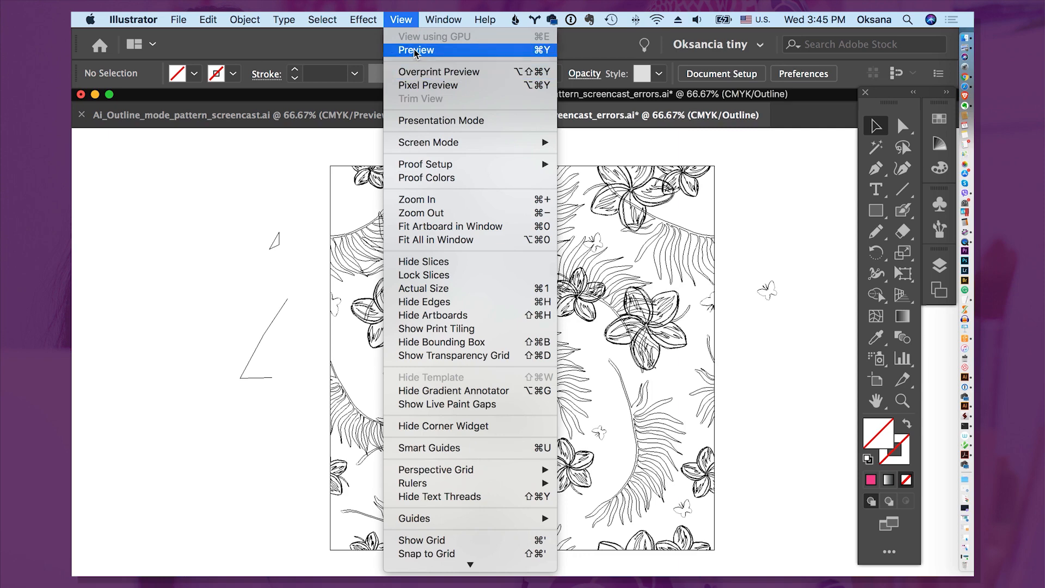
# - Return to Preview, remove the off-artboard butterfly and triangles, and zoom into the top-left area
pyautogui.click(416, 50)
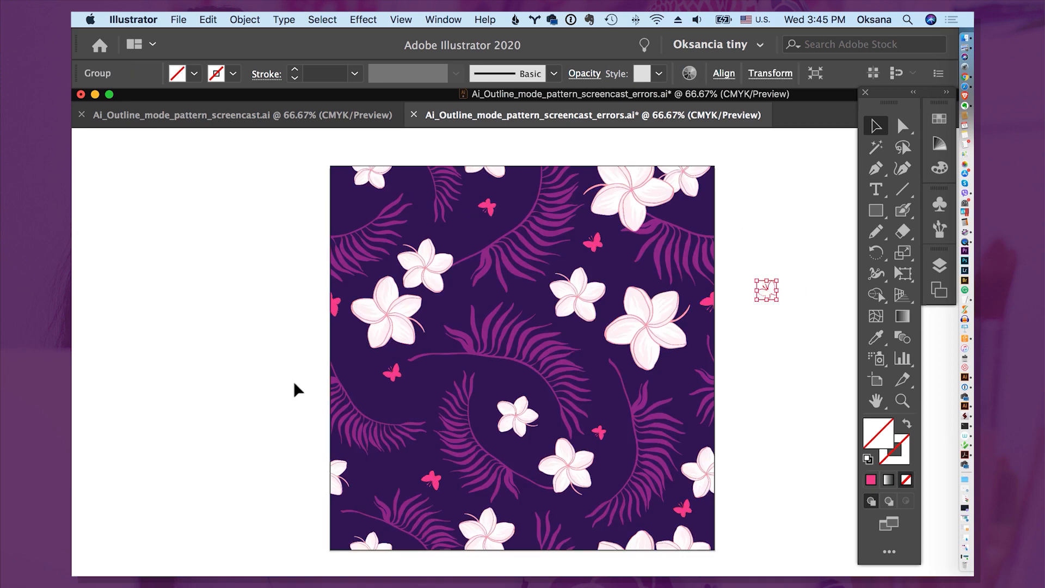
pyautogui.moveTo(392, 185)
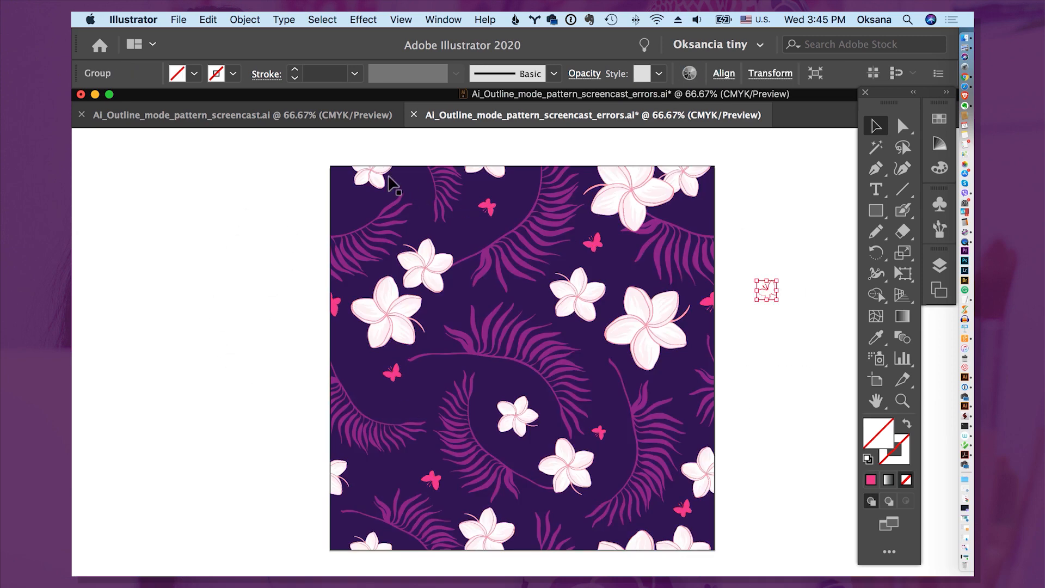
pyautogui.moveTo(634, 197)
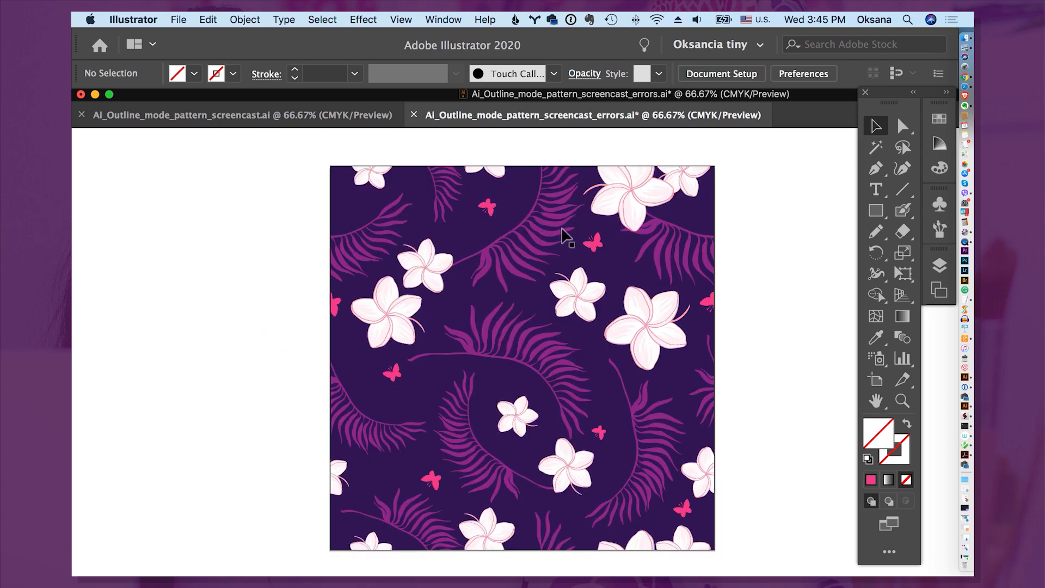
pyautogui.moveTo(903, 125)
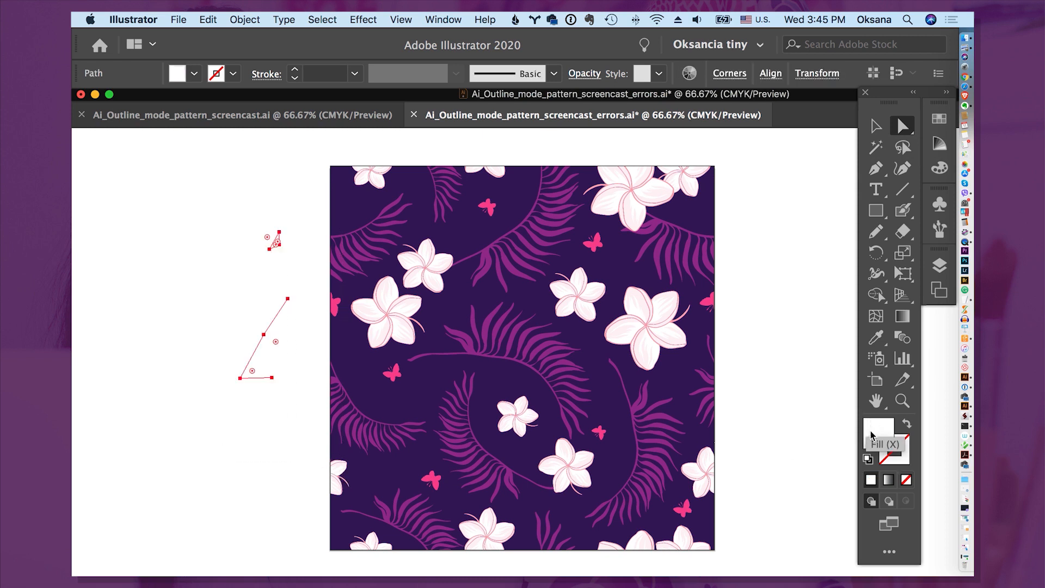
pyautogui.moveTo(904, 456)
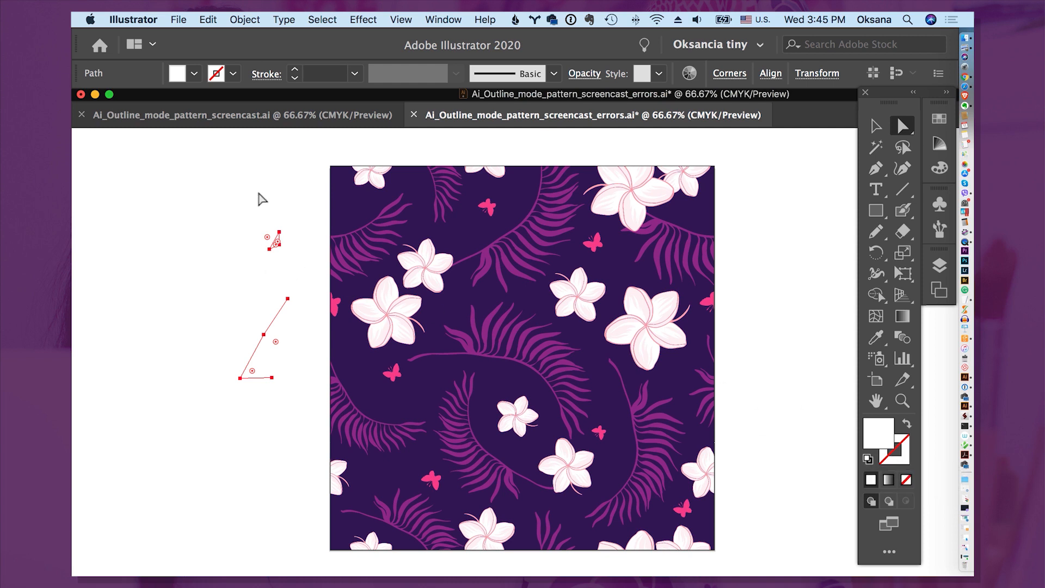
pyautogui.moveTo(238, 288)
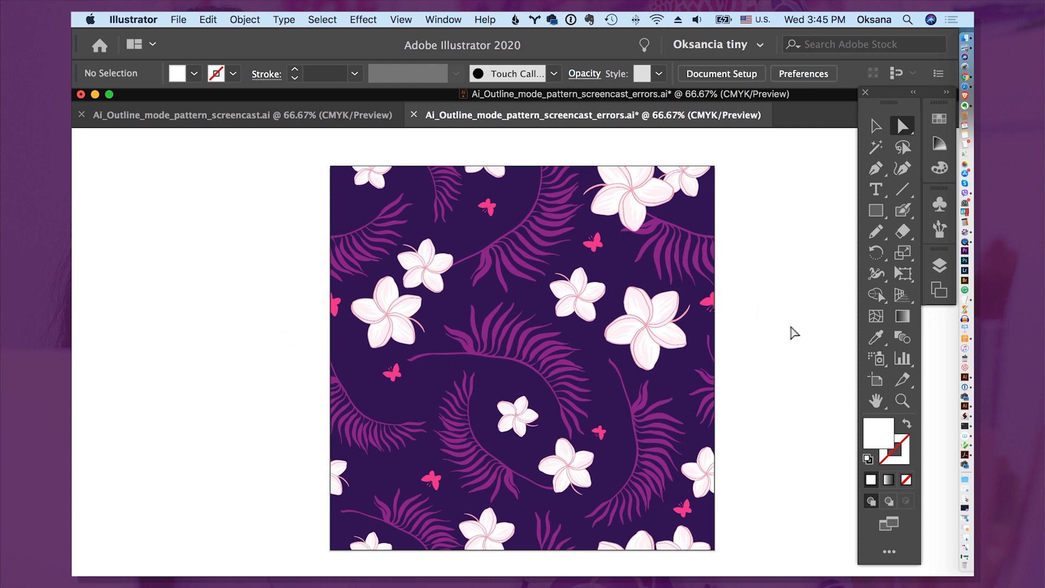
pyautogui.click(767, 290)
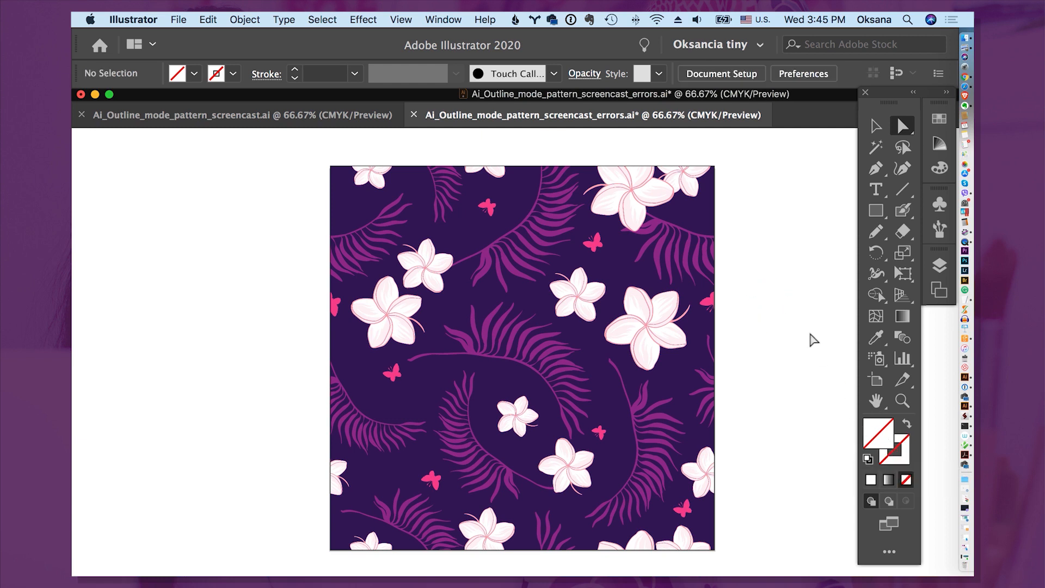
pyautogui.click(902, 400)
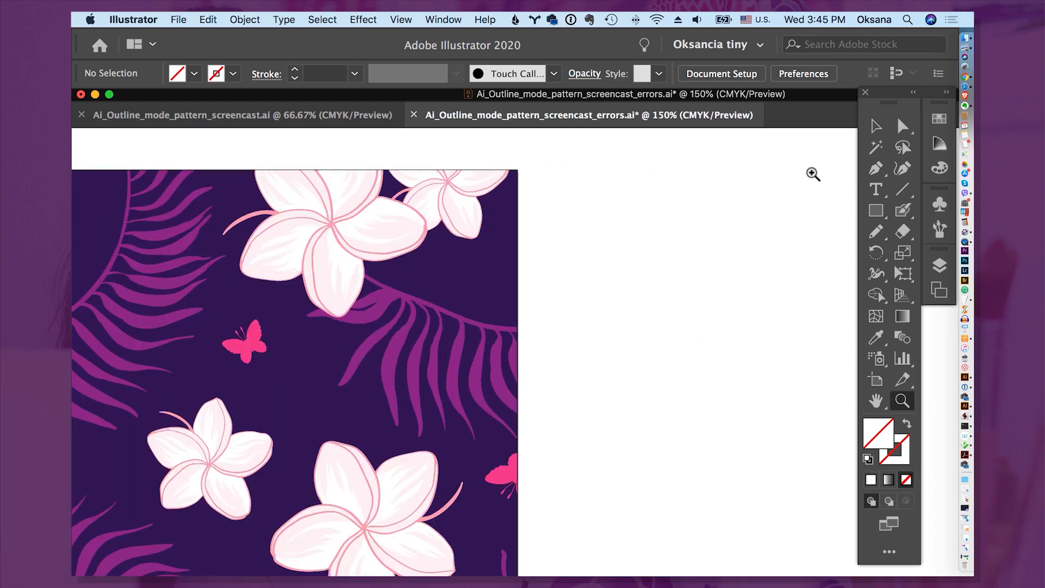
pyautogui.click(634, 448)
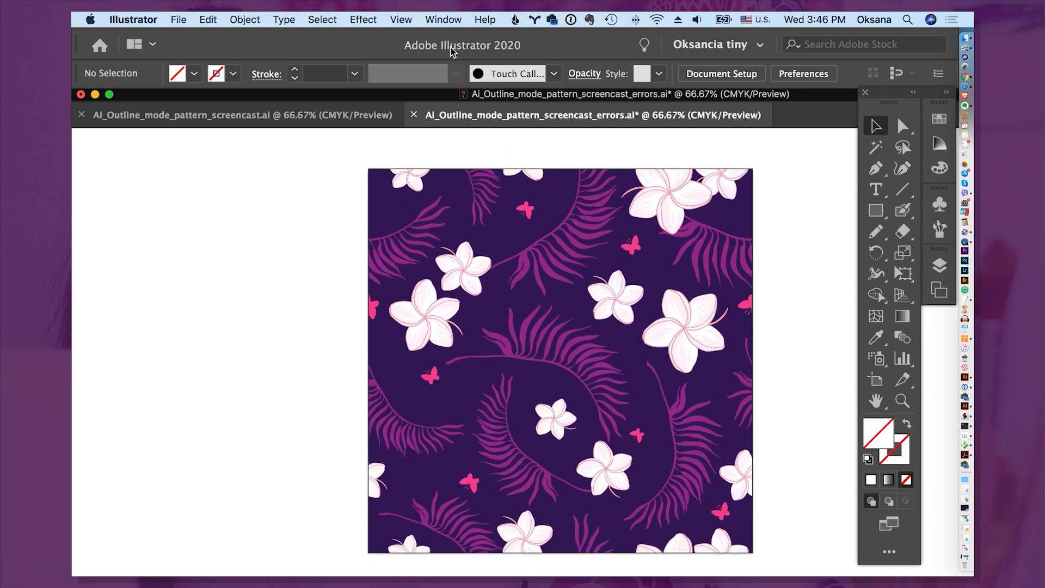
# - Show the cleaned-up pattern in Outline view to check for leftover stray shapes
pyautogui.click(400, 20)
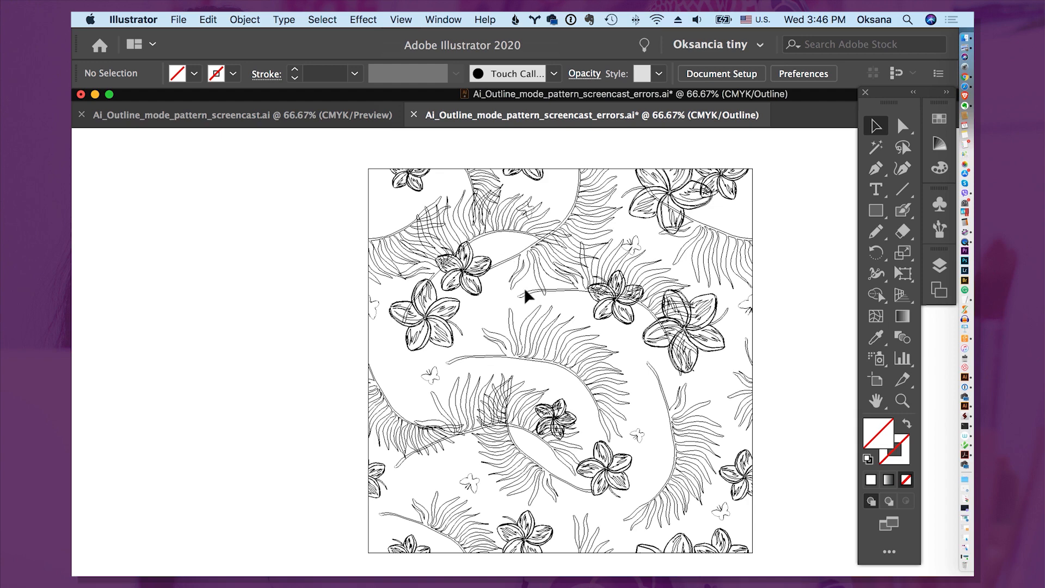
pyautogui.moveTo(754, 247)
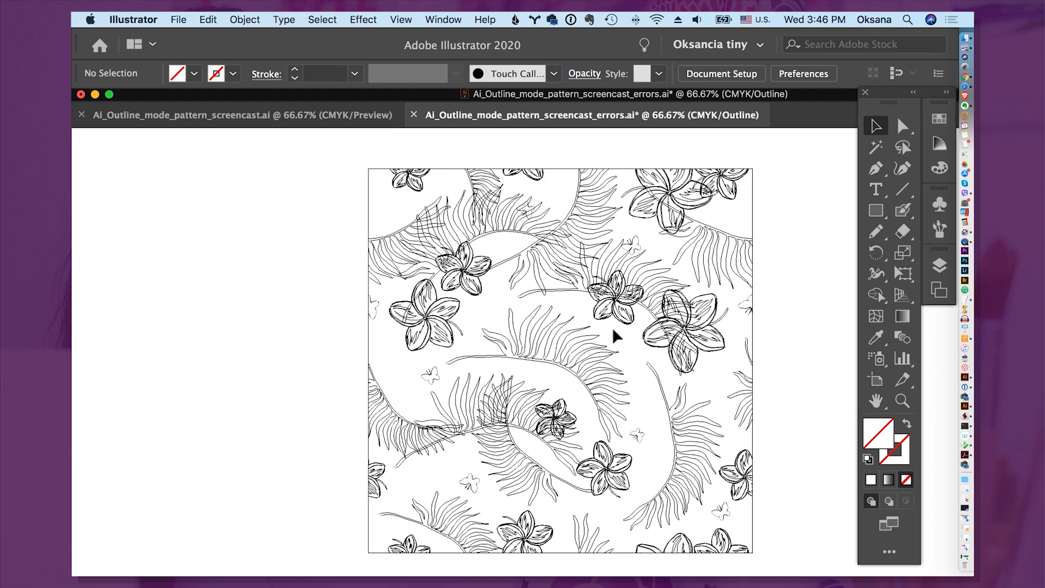
pyautogui.press('cmd+a')
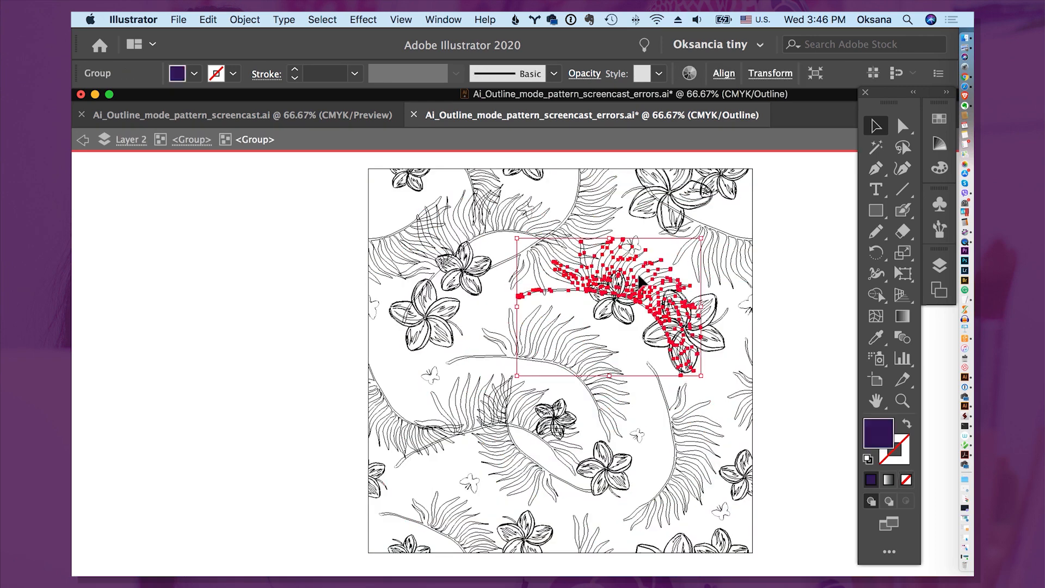
pyautogui.moveTo(710, 363)
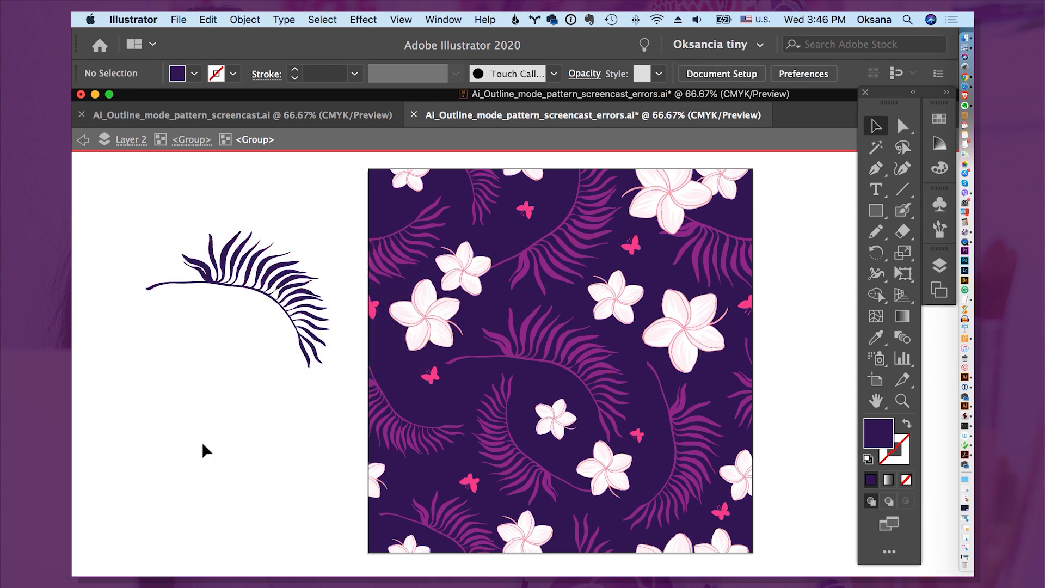
pyautogui.click(265, 301)
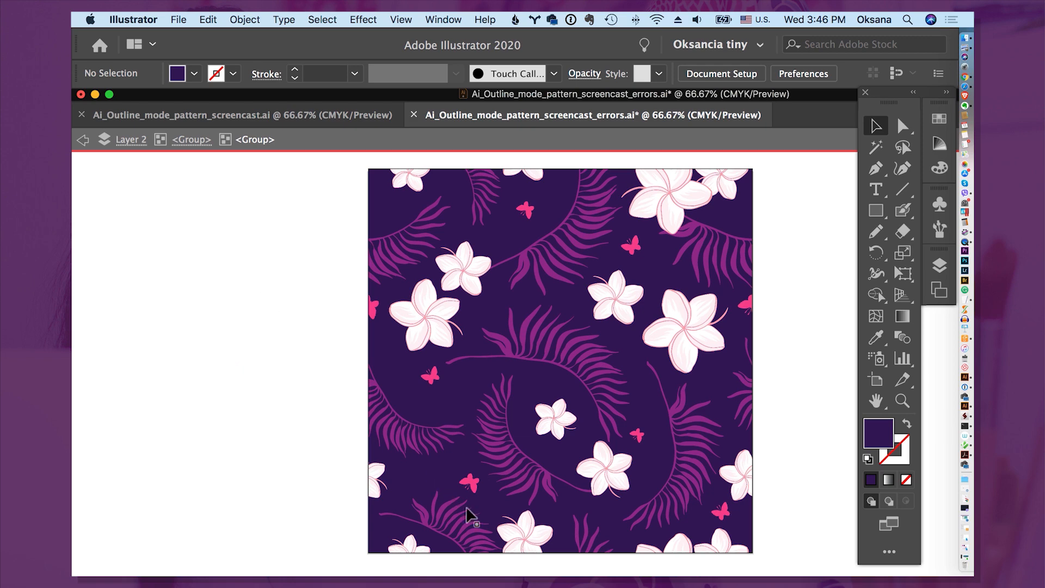
pyautogui.click(473, 513)
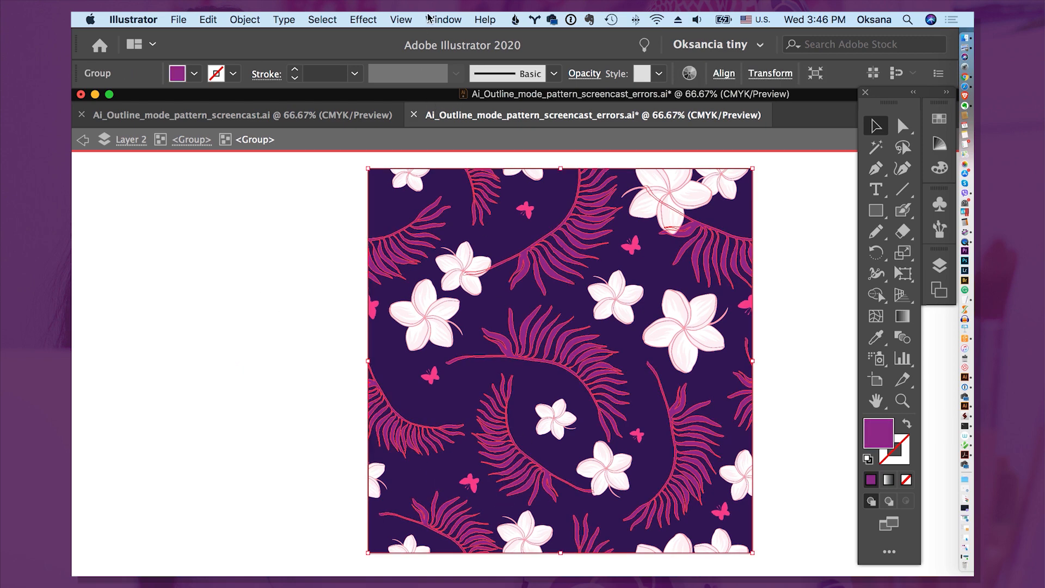
pyautogui.click(401, 20)
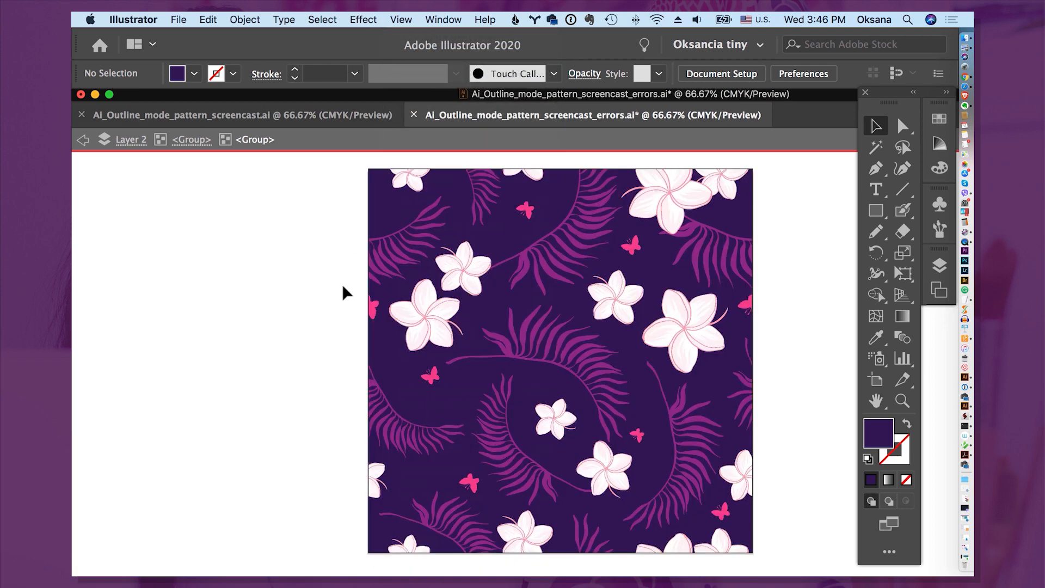
# - Switch to Outline view, zoom in on the small butterfly and select it
pyautogui.click(401, 19)
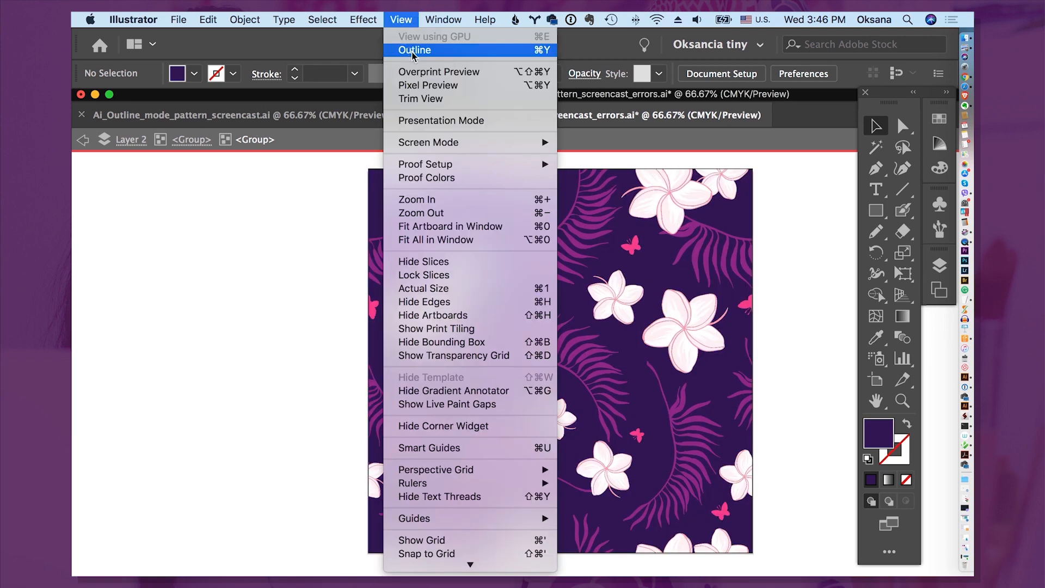
pyautogui.click(415, 50)
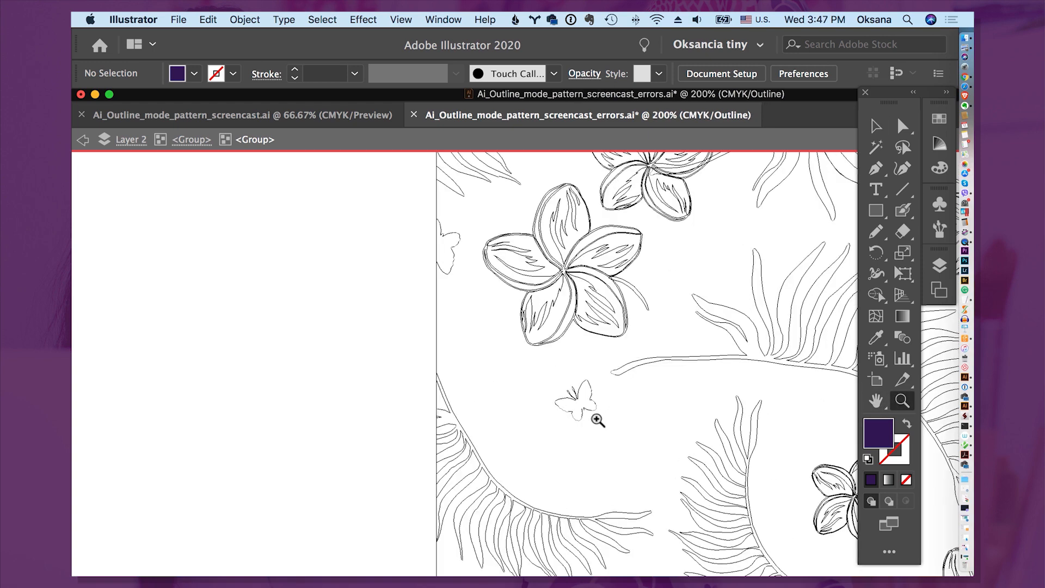
pyautogui.click(596, 418)
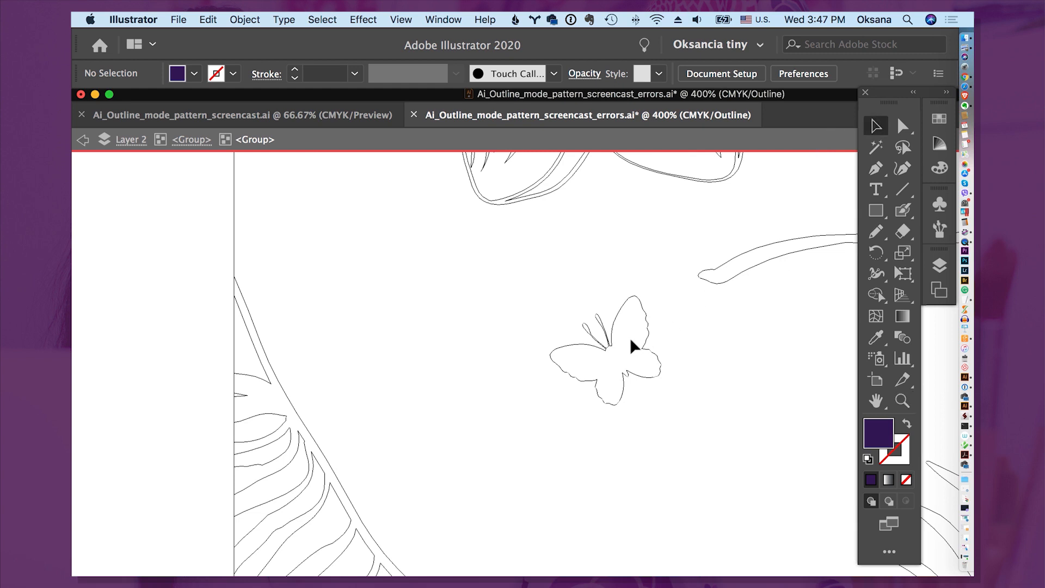
pyautogui.click(606, 347)
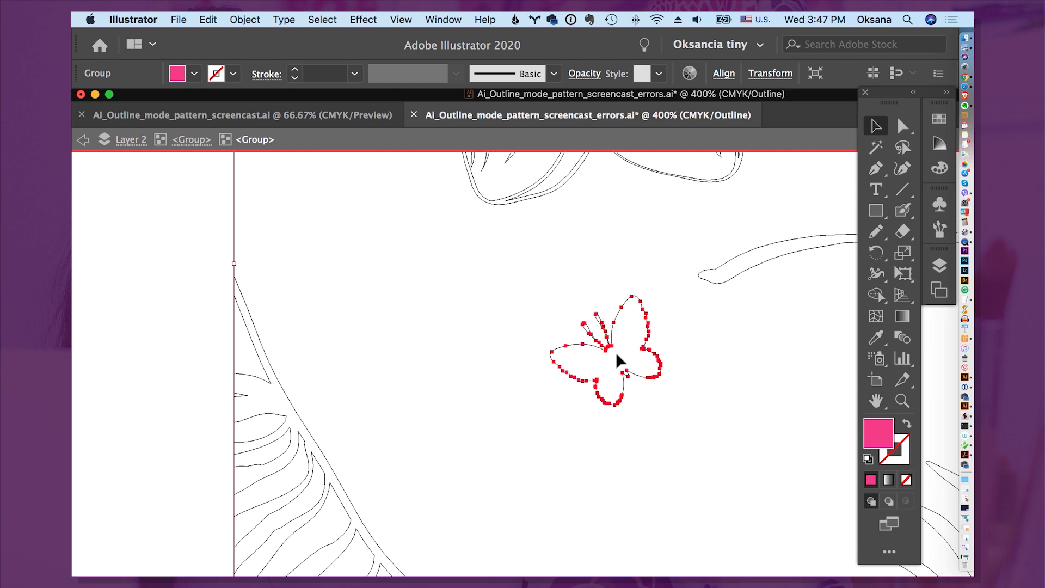
pyautogui.moveTo(562, 326)
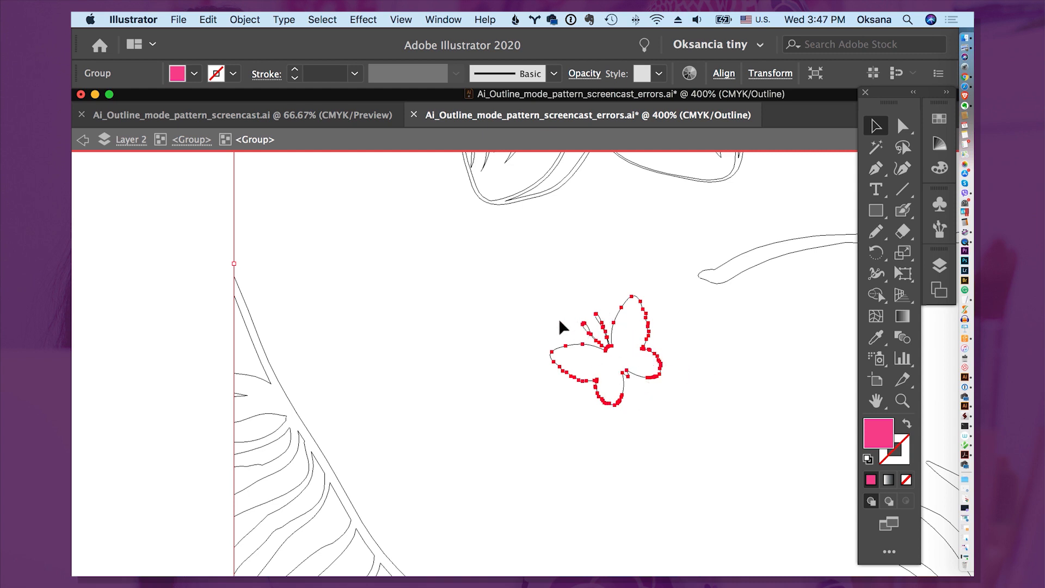
pyautogui.moveTo(634, 361)
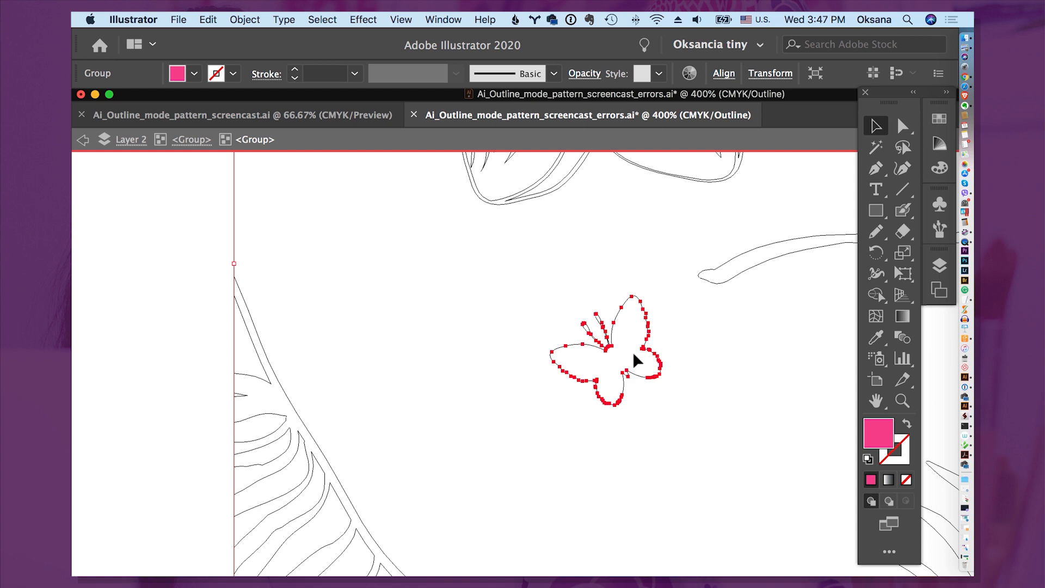
pyautogui.moveTo(690, 381)
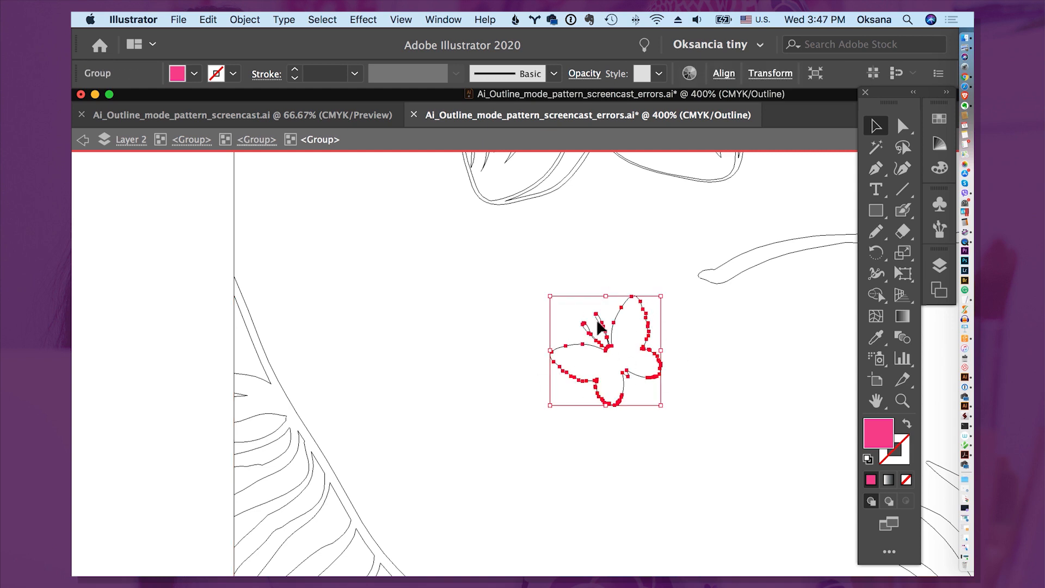
pyautogui.moveTo(553, 405)
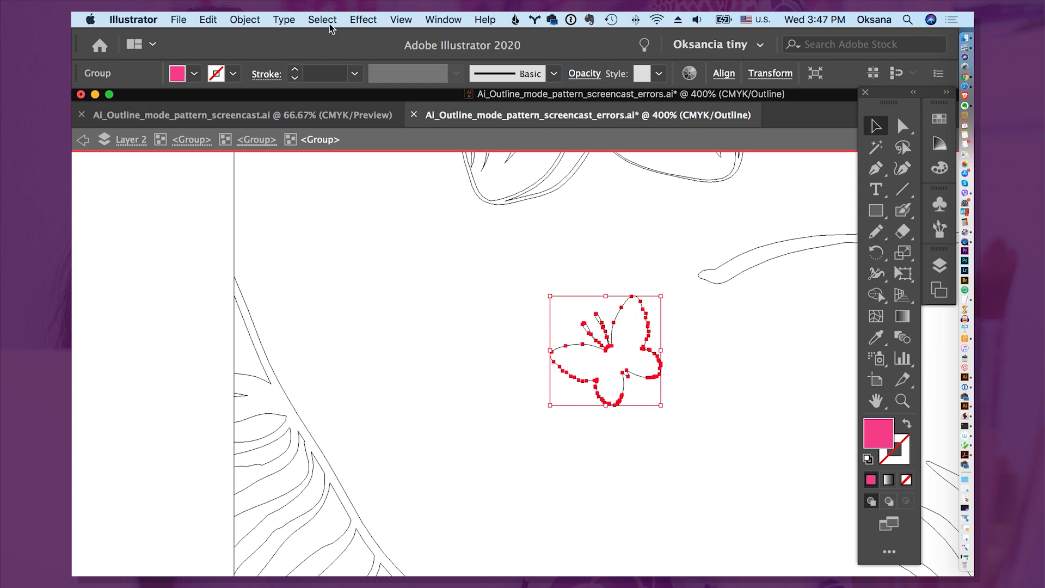
# - Simplify the butterfly via Object > Path > Simplify, trying 12–35 points and settling near 20
pyautogui.click(244, 18)
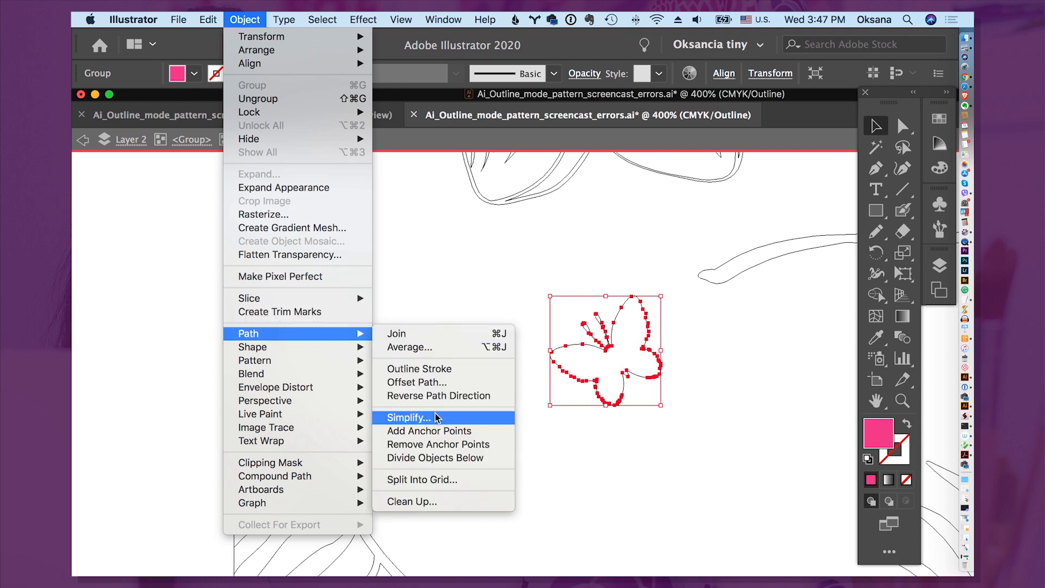
pyautogui.click(407, 417)
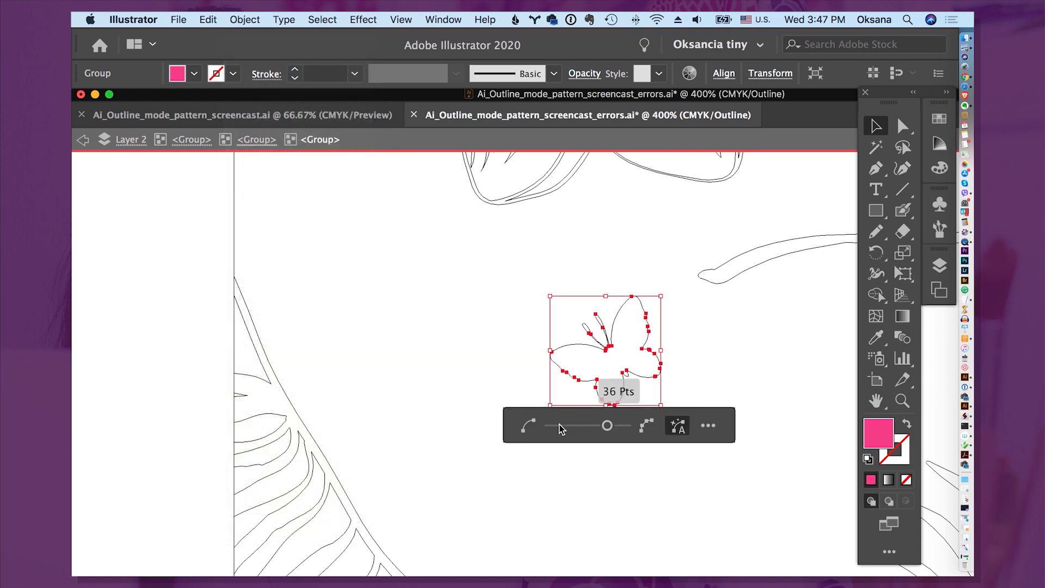
pyautogui.moveTo(606, 426); pyautogui.dragTo(589, 426)
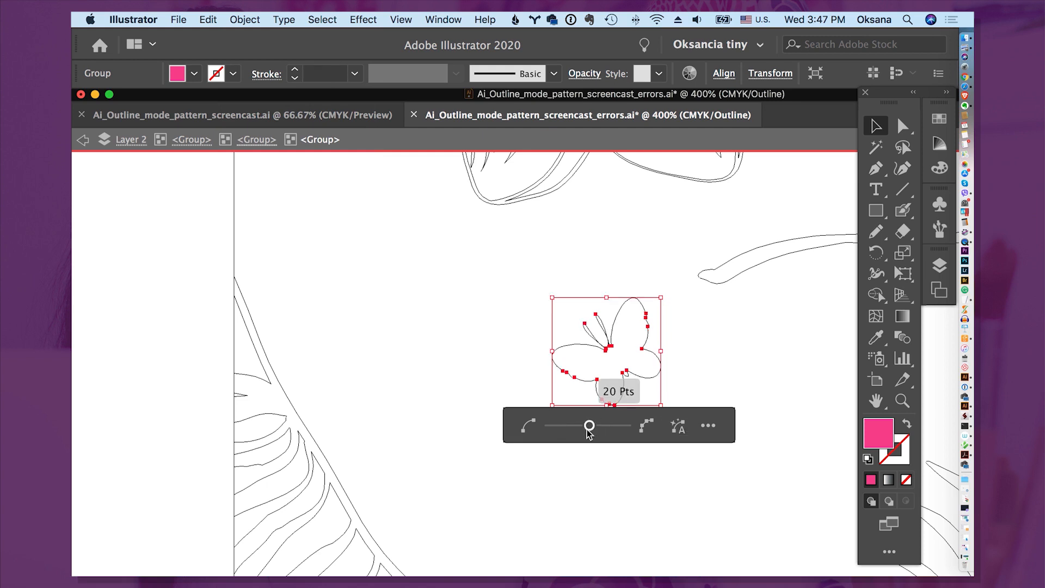
pyautogui.moveTo(589, 425); pyautogui.dragTo(583, 426)
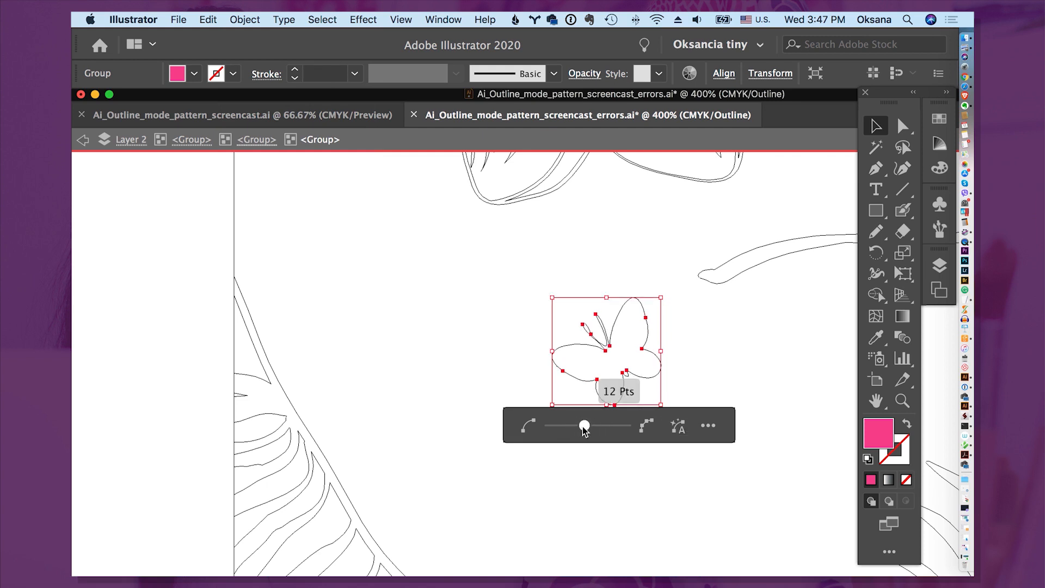
pyautogui.moveTo(584, 425); pyautogui.dragTo(595, 426)
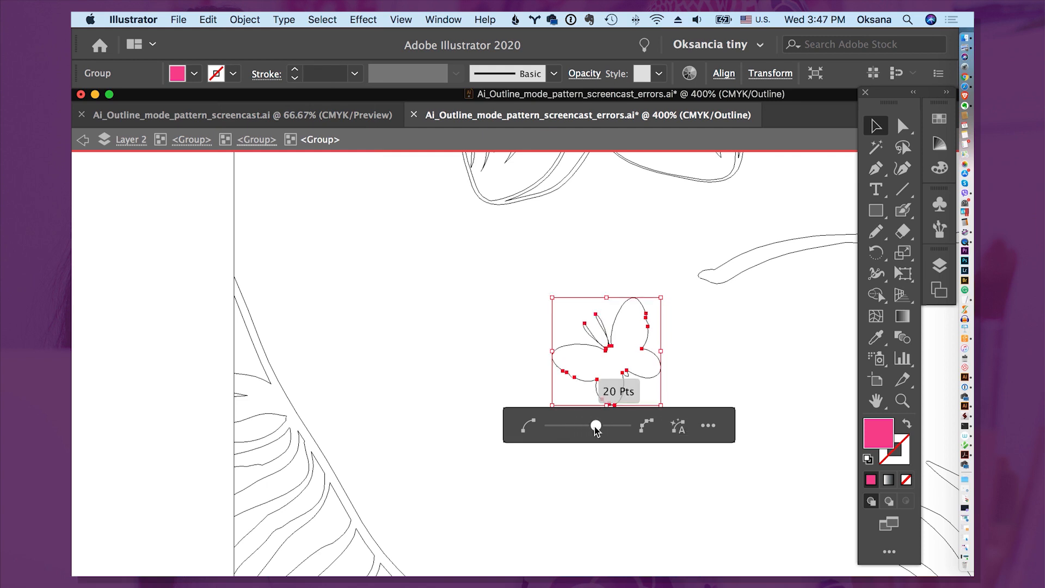
pyautogui.moveTo(596, 425); pyautogui.dragTo(612, 426)
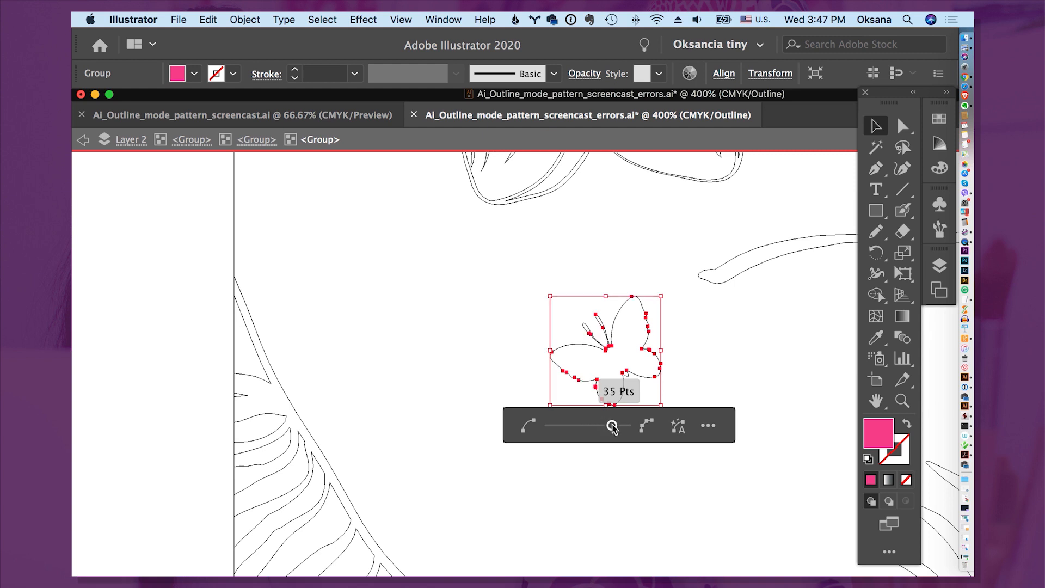
pyautogui.moveTo(612, 426); pyautogui.dragTo(596, 427)
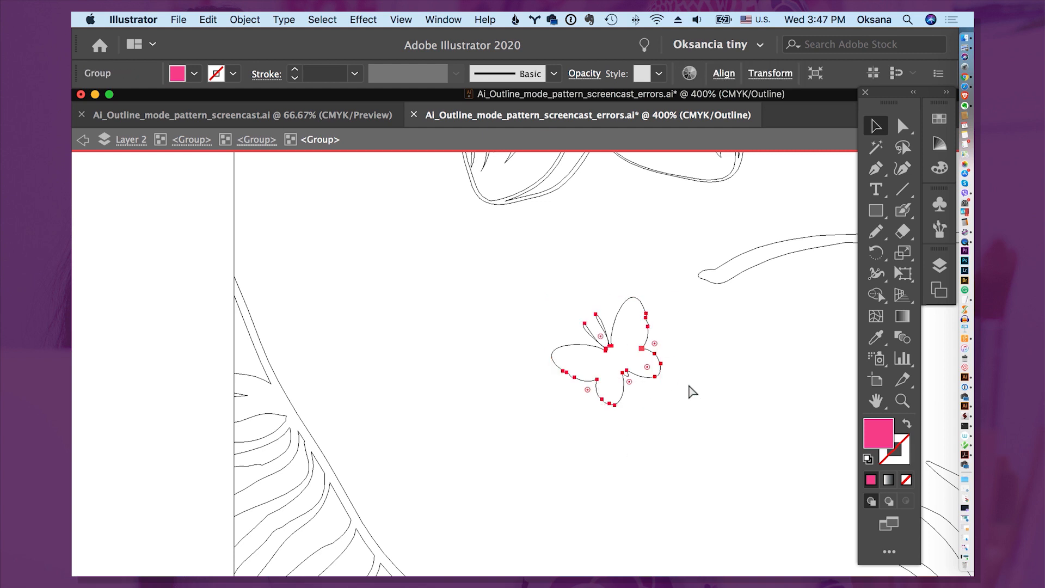
# - Undo and redo to compare the dense and simplified butterfly, keep the simplified path and deselect
pyautogui.click(618, 358)
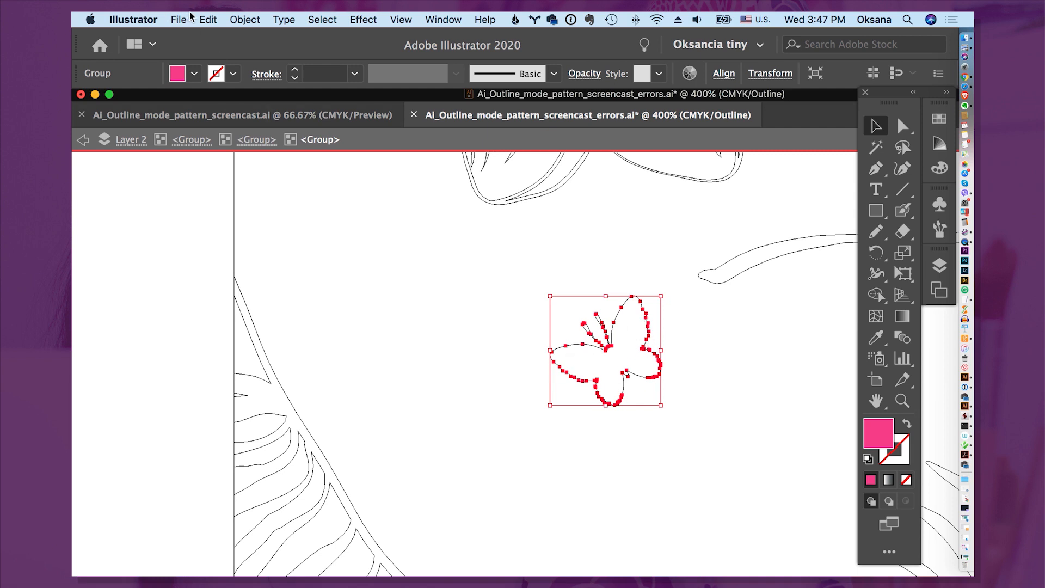
pyautogui.click(420, 330)
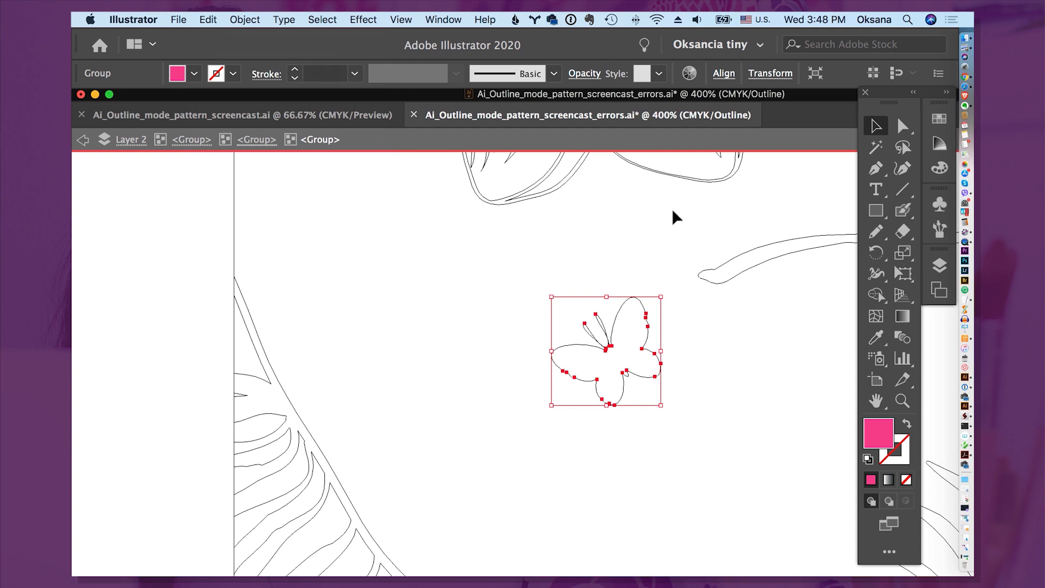
pyautogui.moveTo(336, 216)
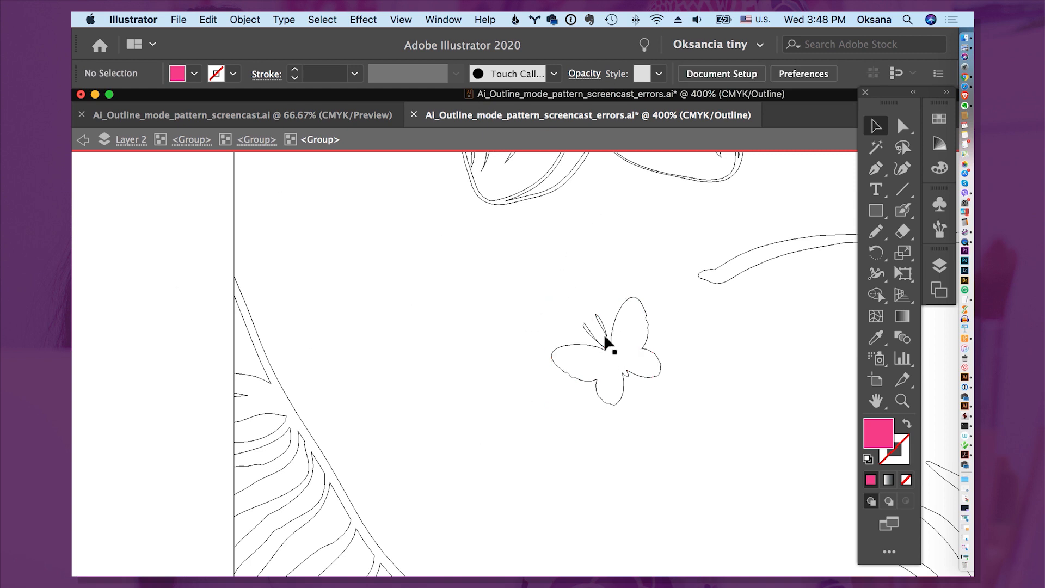
pyautogui.click(607, 343)
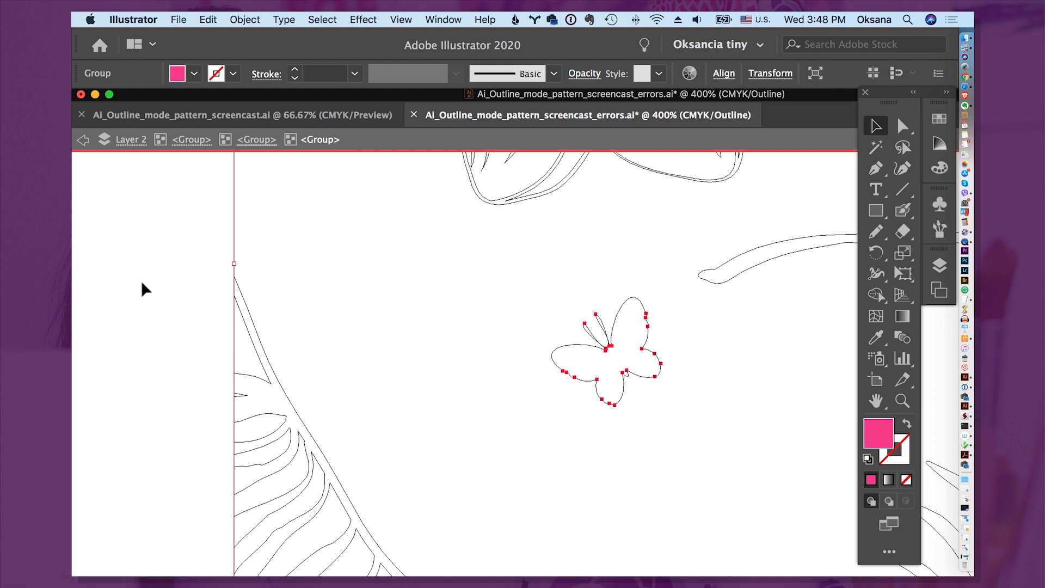
pyautogui.moveTo(755, 338)
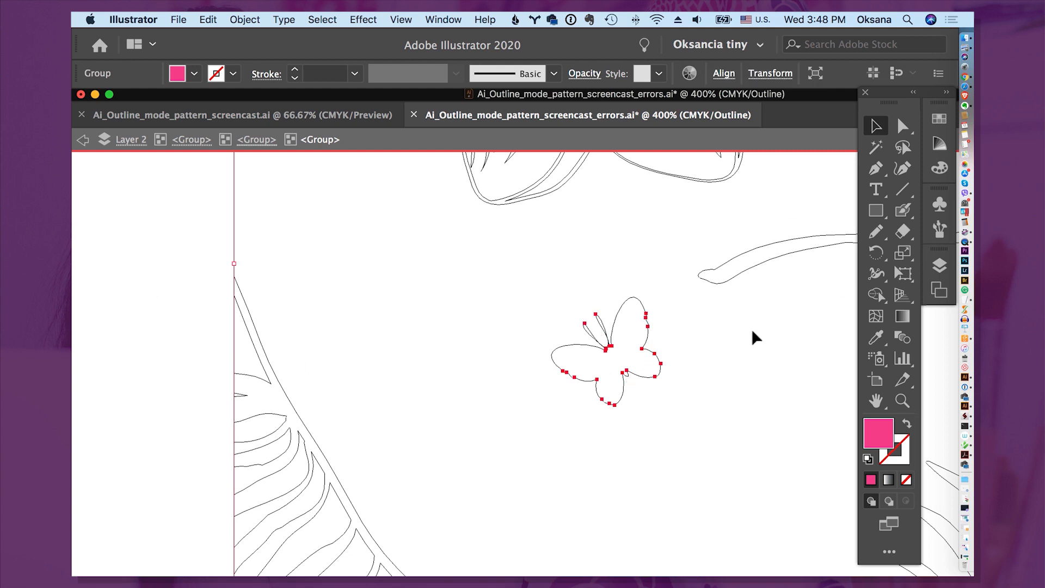
pyautogui.moveTo(652, 310)
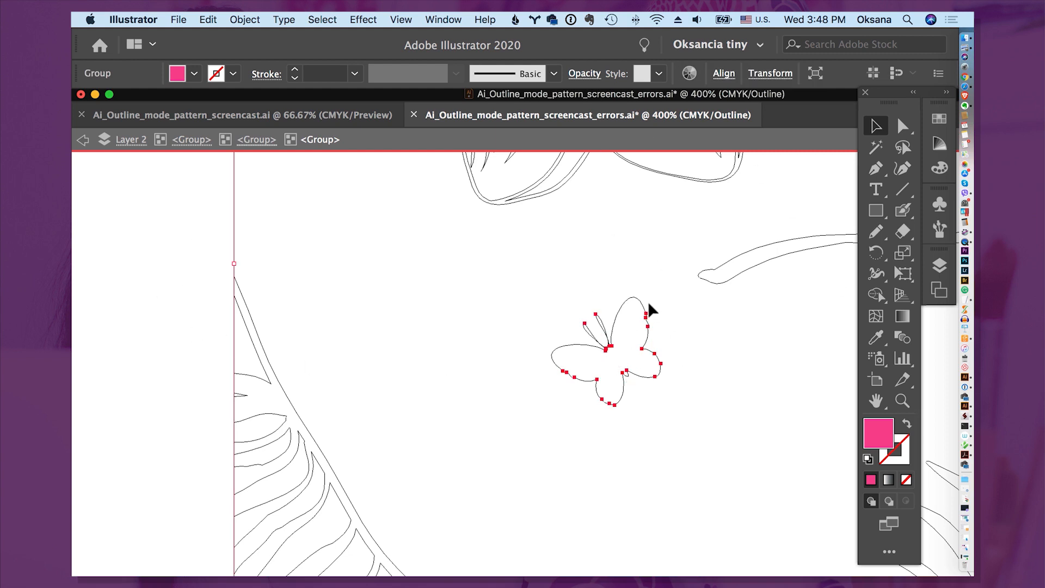
pyautogui.click(167, 358)
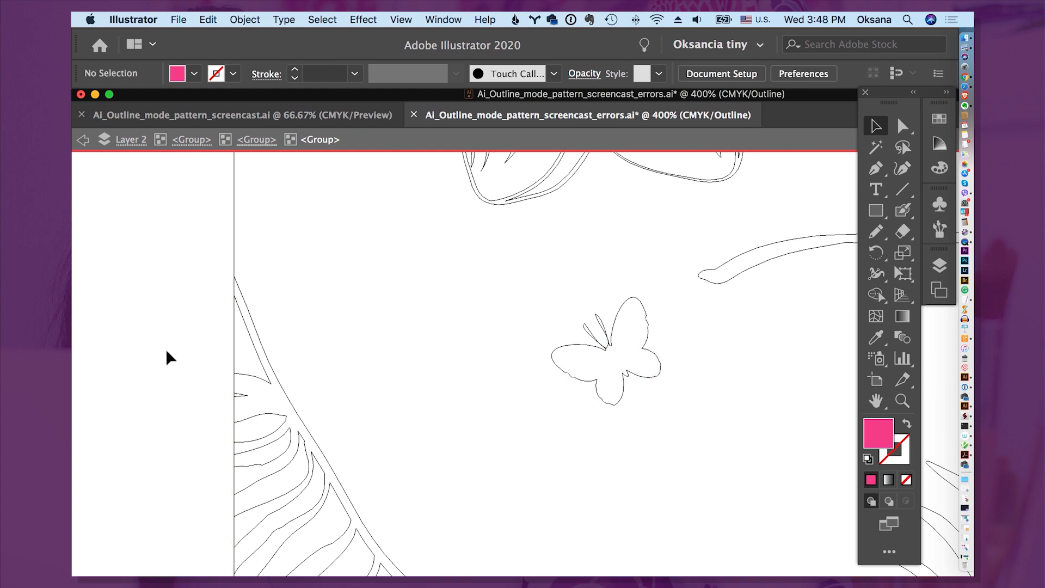
pyautogui.moveTo(189, 195)
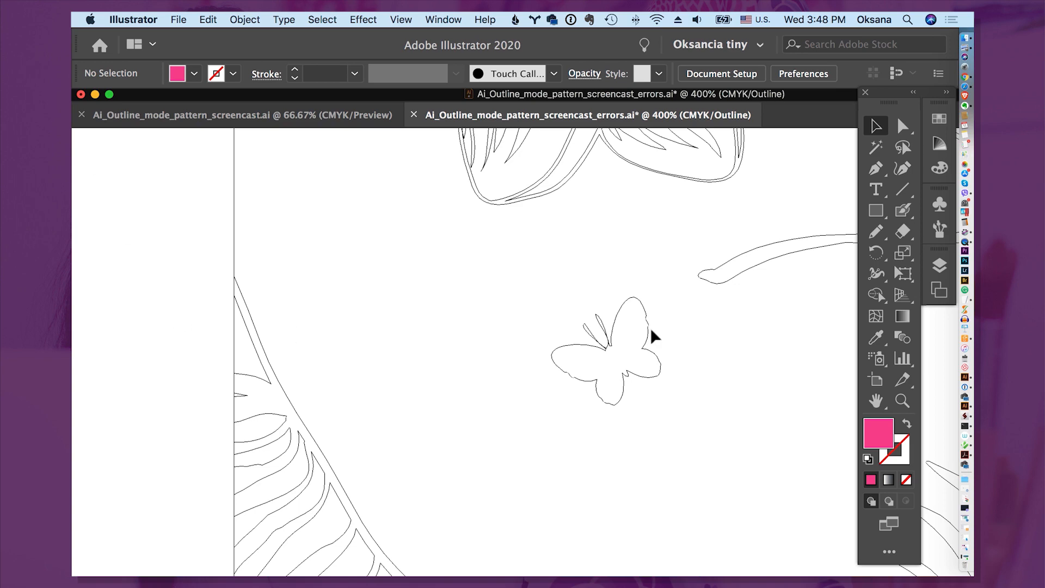
pyautogui.moveTo(902, 400)
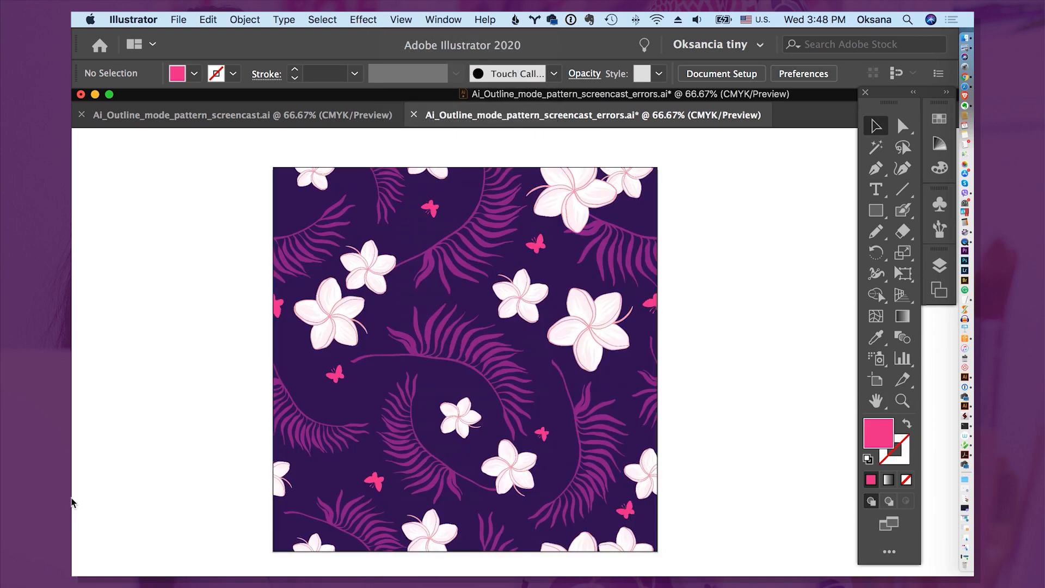
pyautogui.moveTo(816, 305)
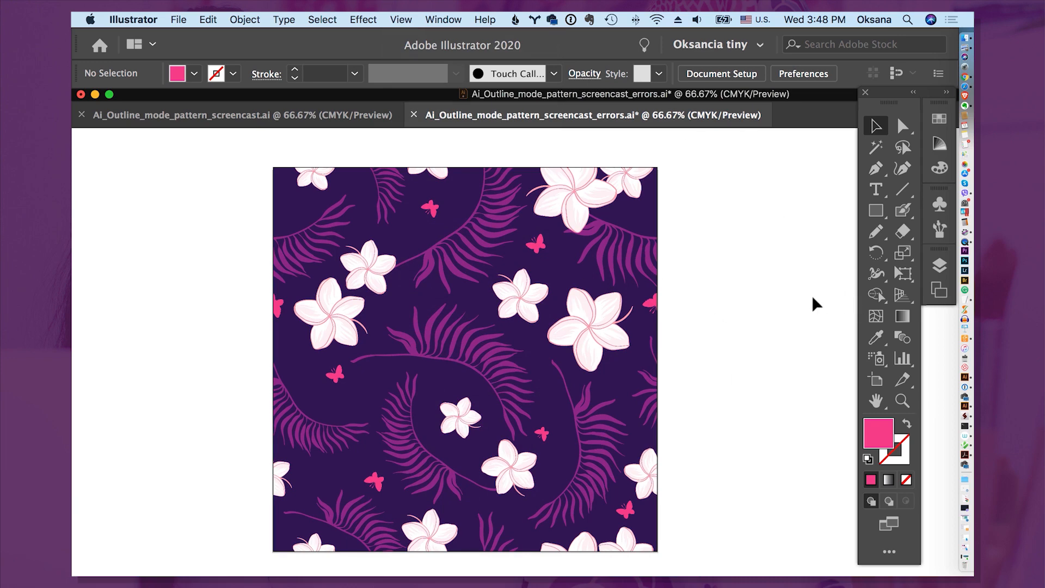
# - Switch back to Preview view with the whole coloured floral pattern fitted in the window
pyautogui.click(401, 18)
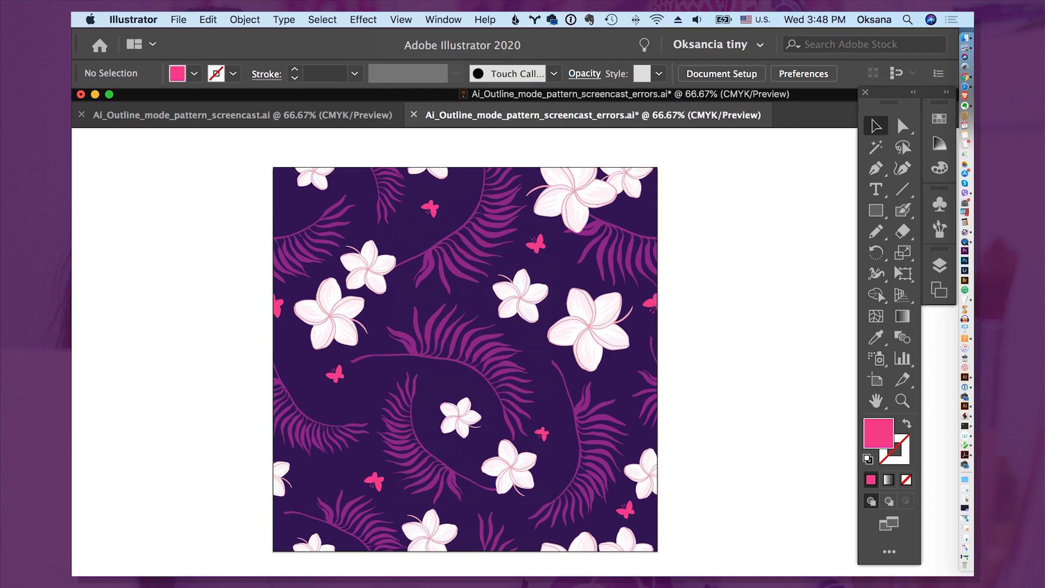
pyautogui.moveTo(735, 386)
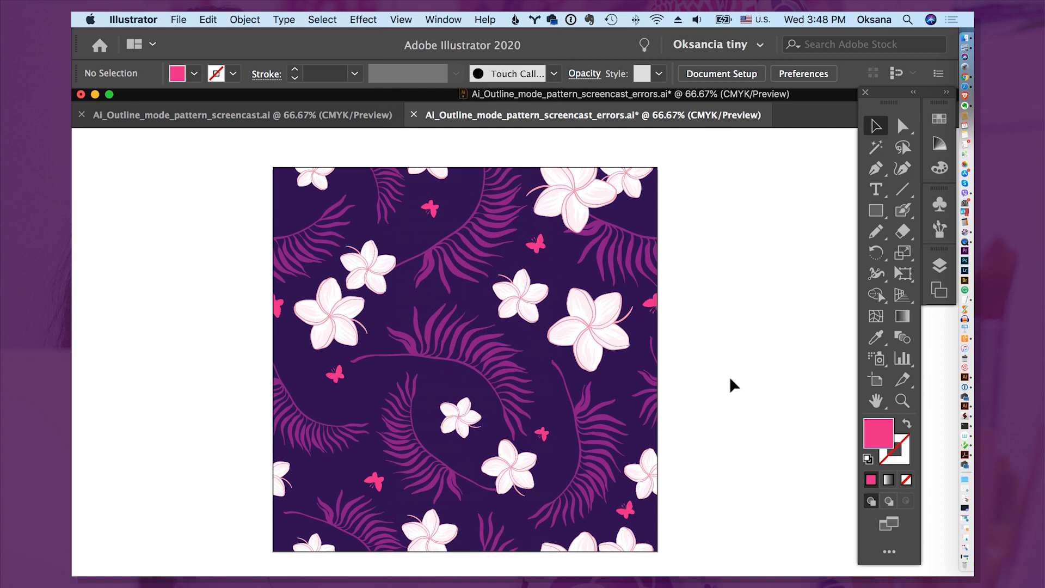
pyautogui.moveTo(707, 198)
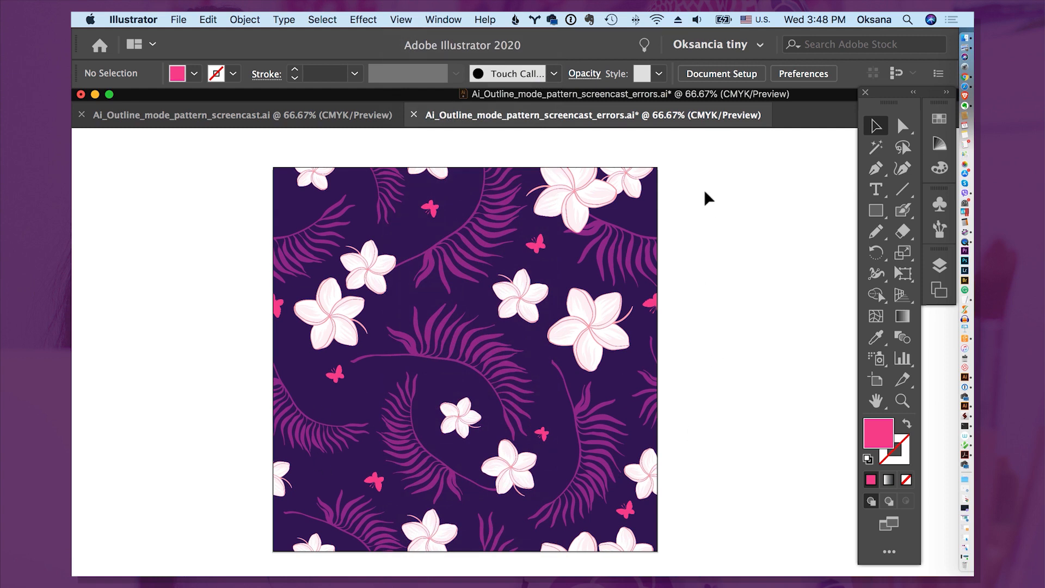